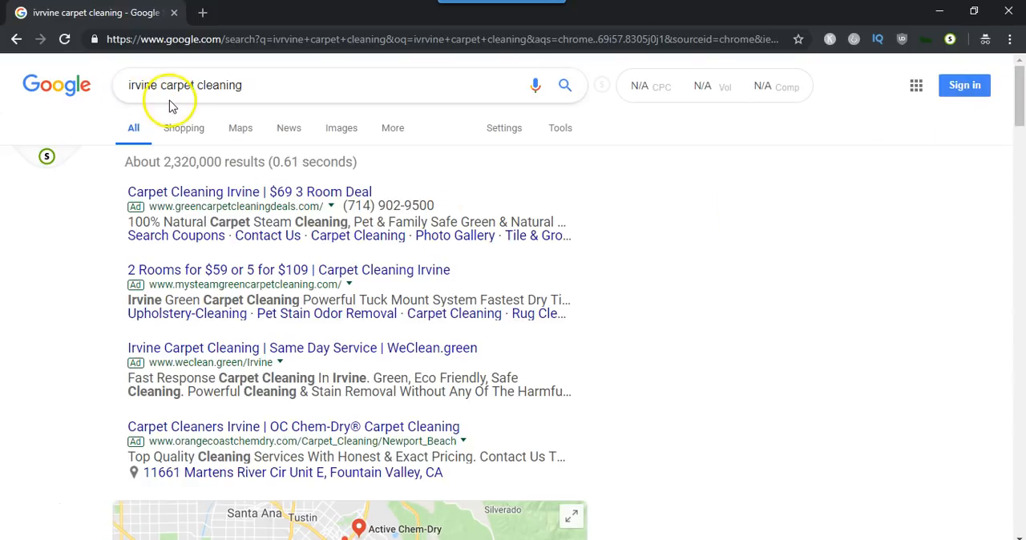
Scroll past the ads and map pack to the organic Yelp, Groupon and Active Chem-Dry listings with SEO metrics
scroll("down", 3)
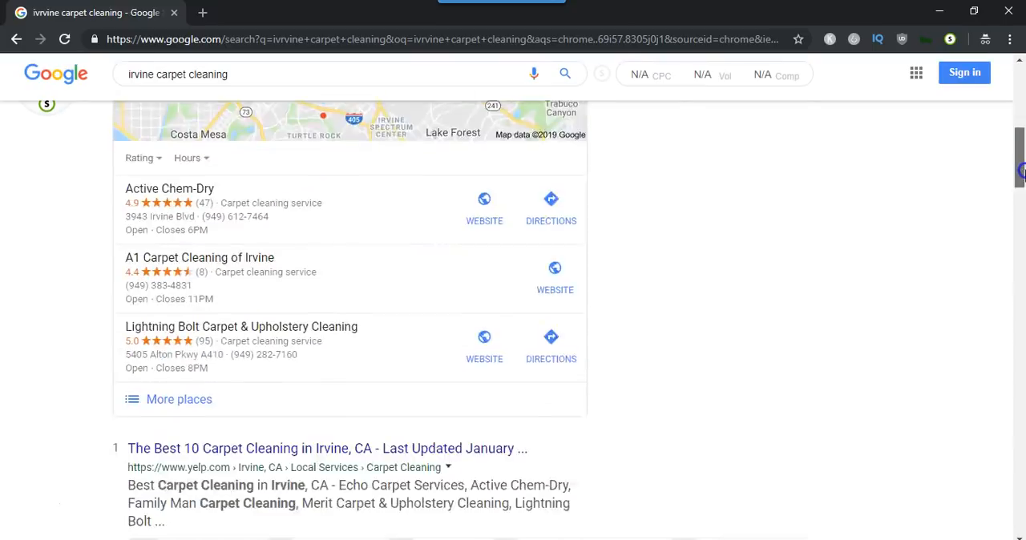
scroll("down", 3)
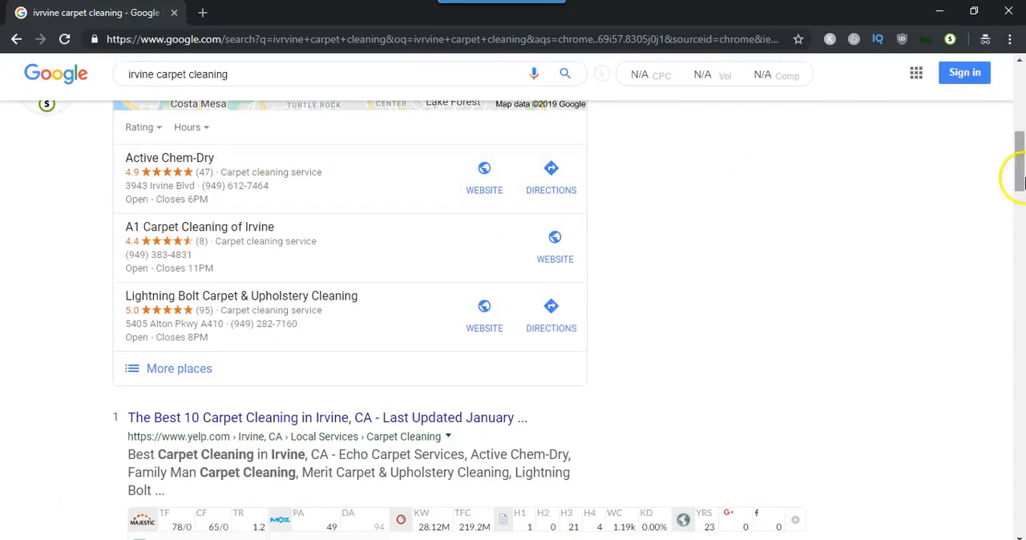
scroll("down", 3)
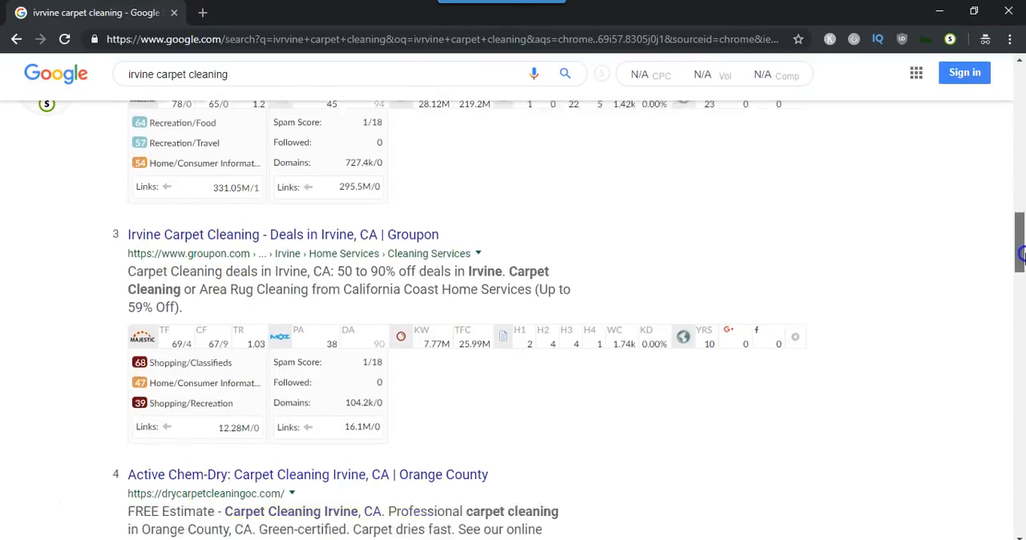
scroll("down", 3)
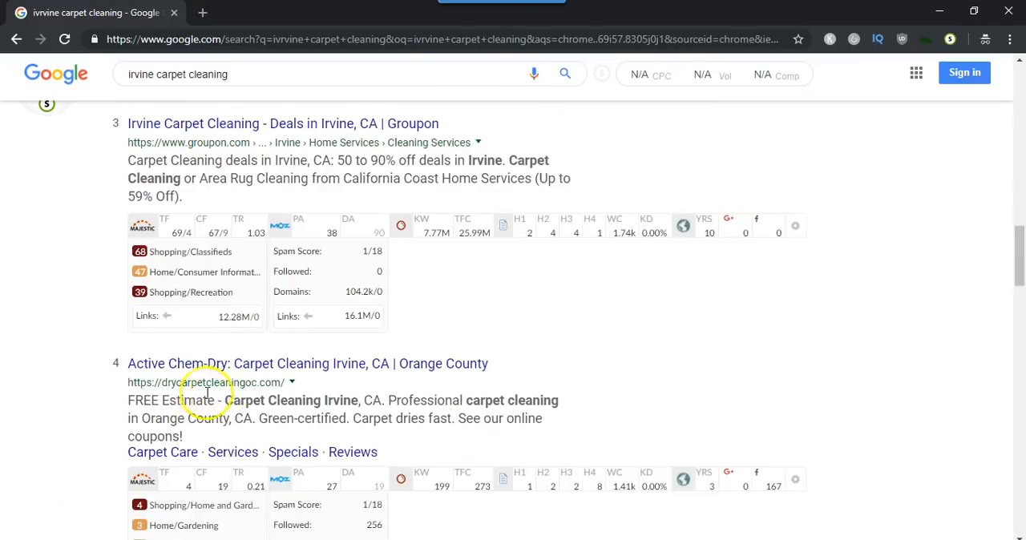
scroll("down", 3)
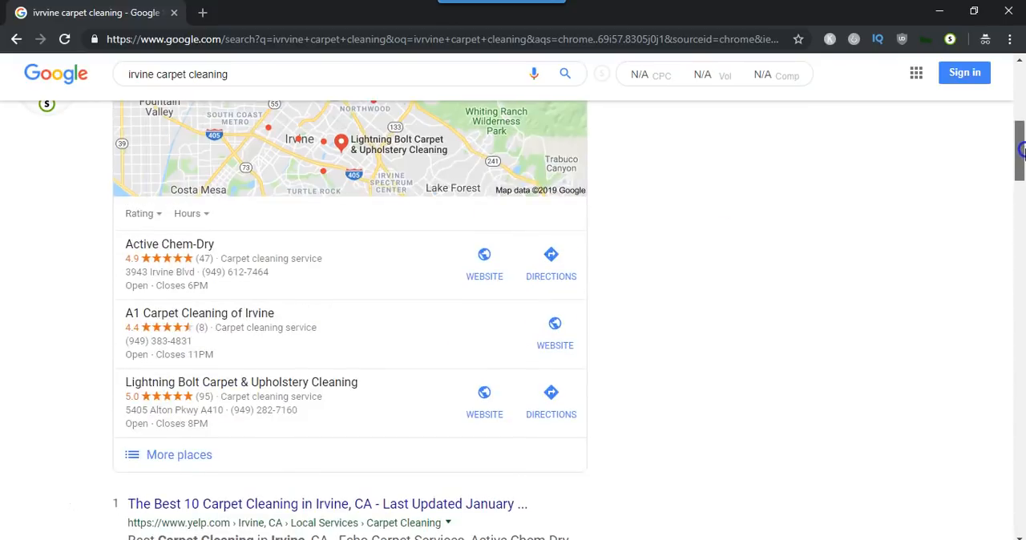
Scroll to the fourth result, Active Chem-Dry, showing its H1–H4 counts and link numbers above HomeAdvisor
scroll("down", 3)
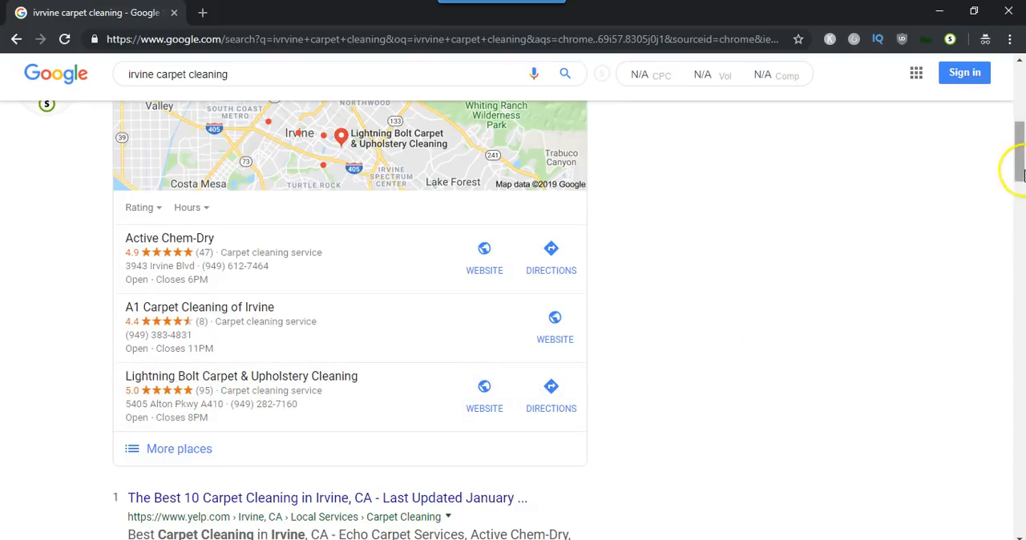
scroll("down", 3)
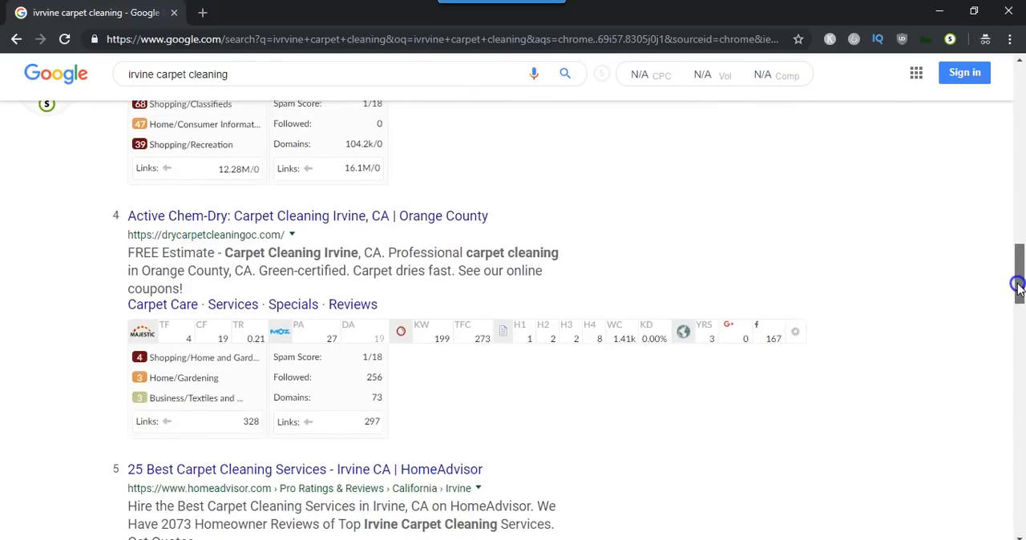
scroll("down", 3)
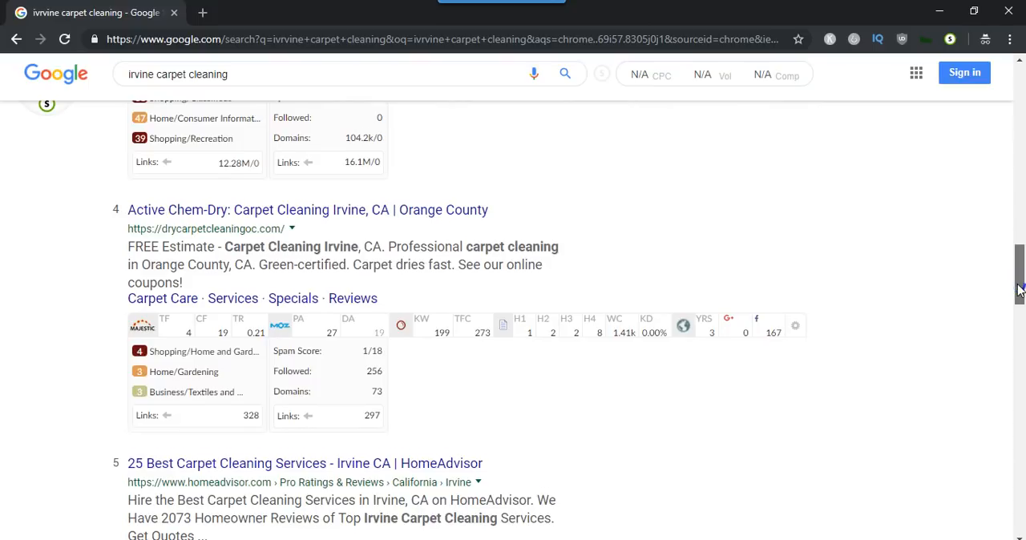
scroll("down", 3)
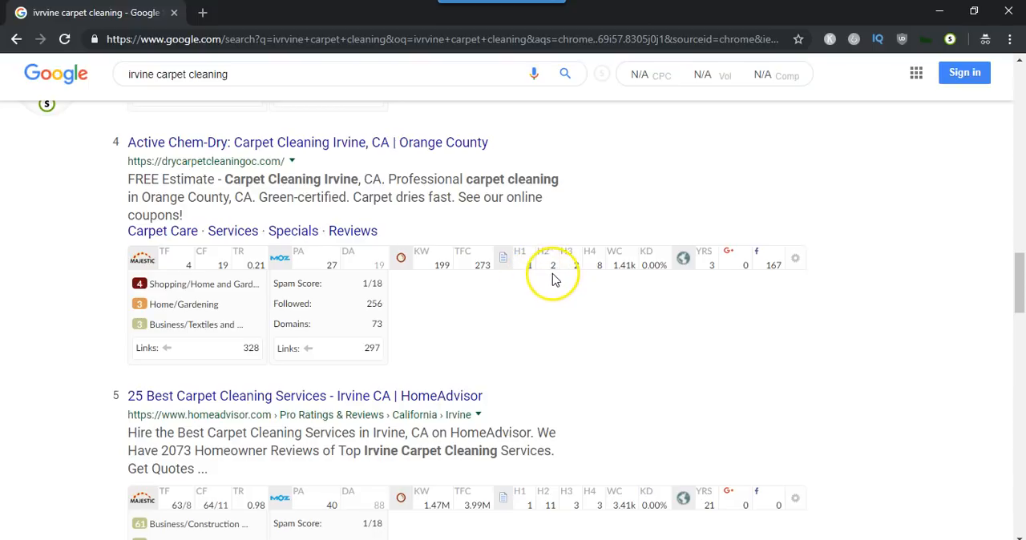
mouse_move(600, 280)
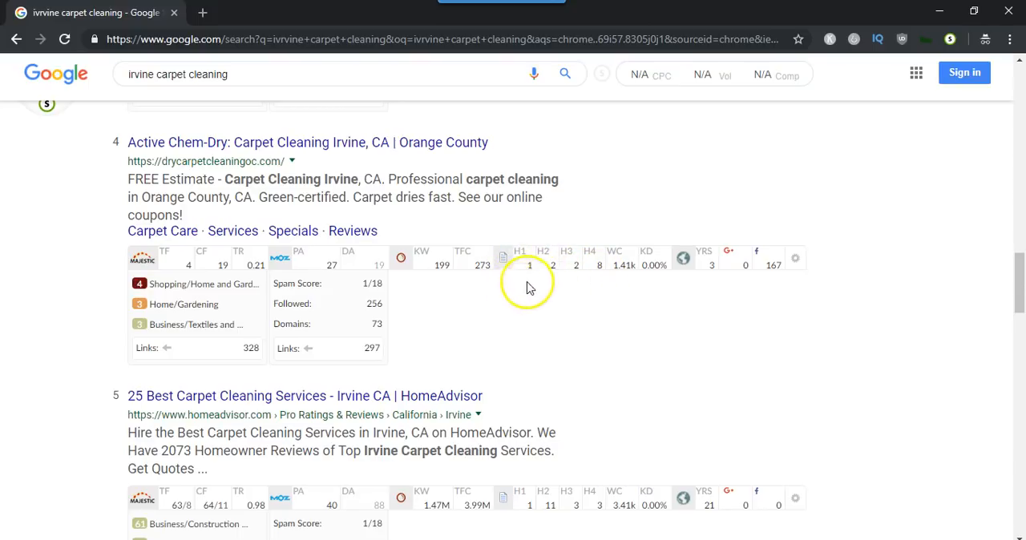
mouse_move(519, 265)
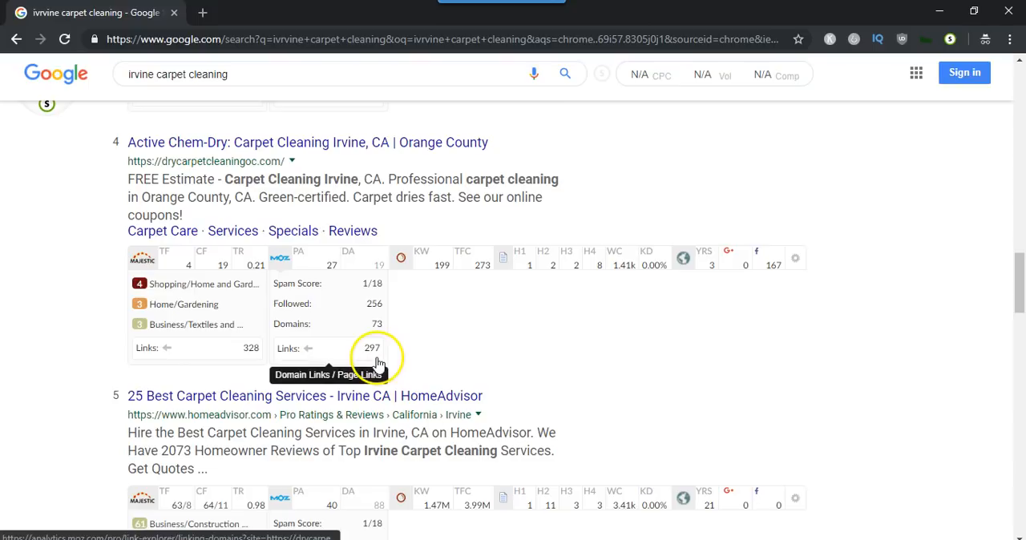
mouse_move(478, 354)
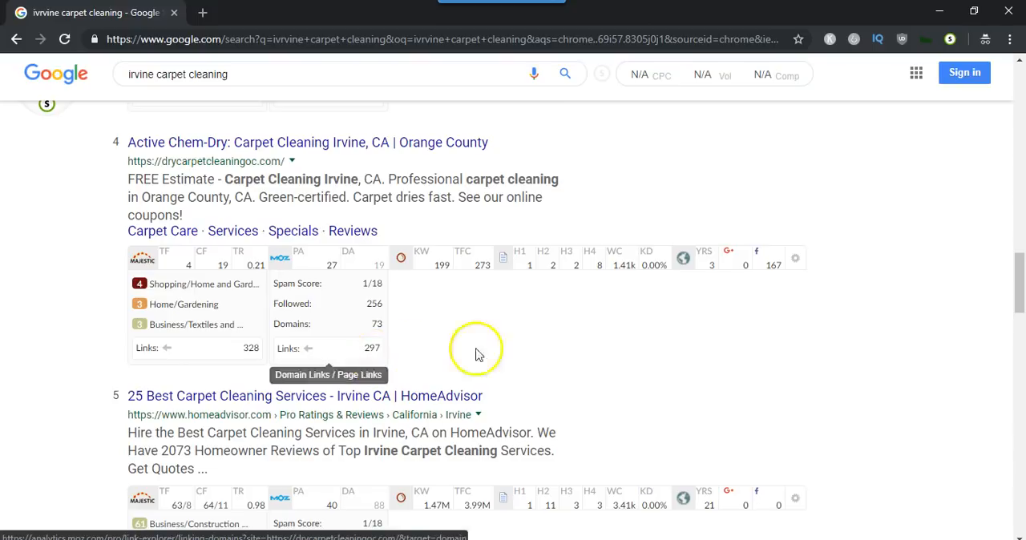
mouse_move(520, 351)
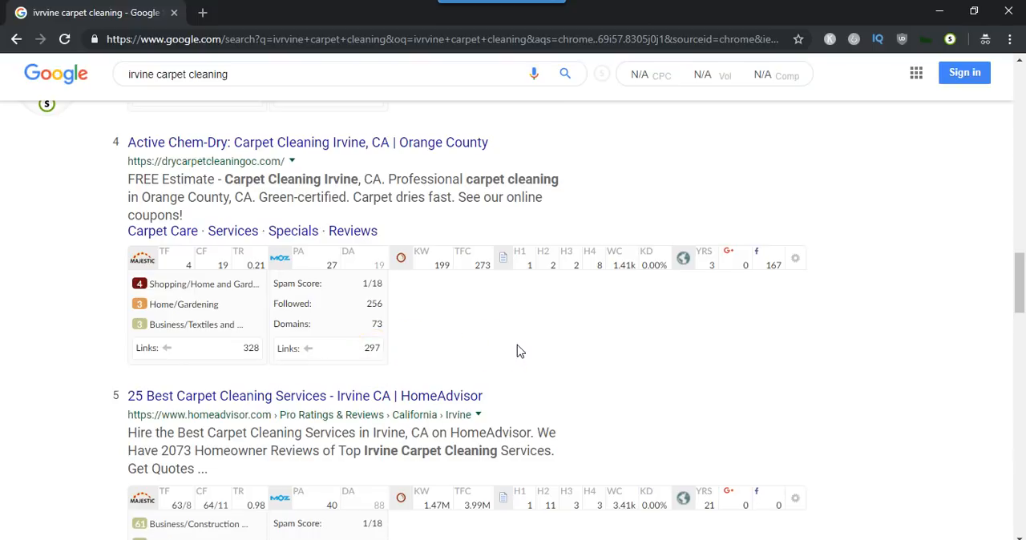
mouse_move(526, 330)
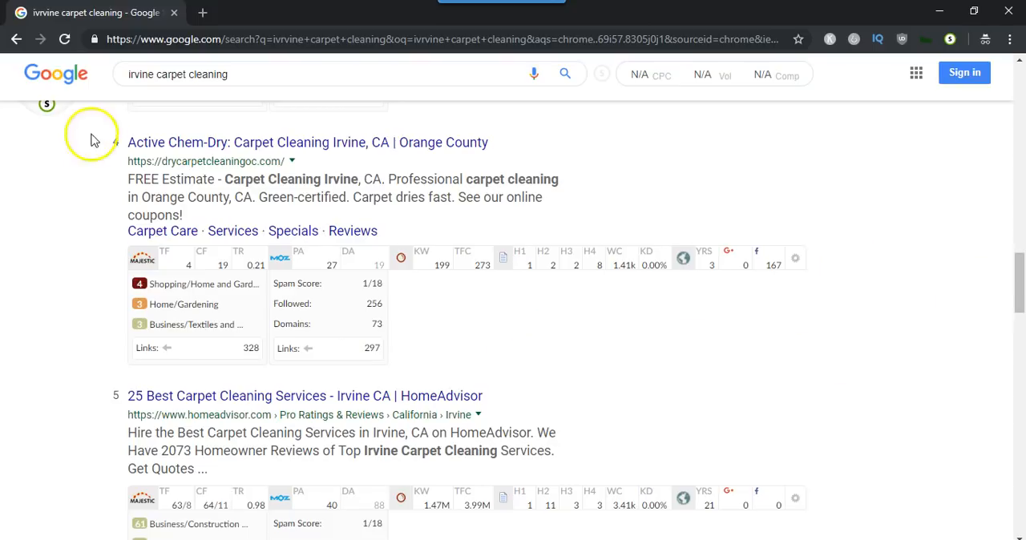
mouse_move(761, 276)
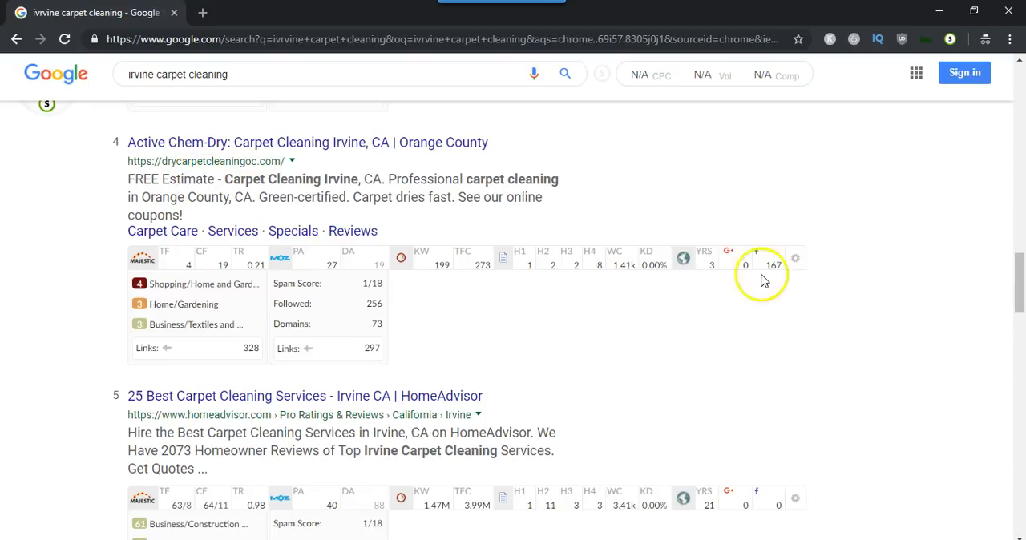
Scroll past result 8 to the Oxi Fresh, Pacific Carpet and Carpet Cleaning Irvine listings with metrics
scroll("down", 3)
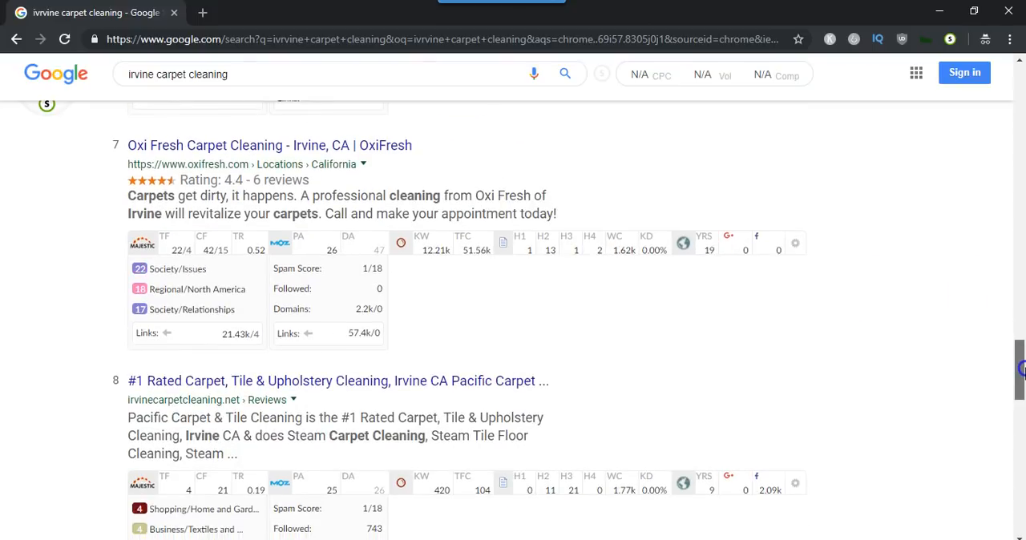
scroll("down", 3)
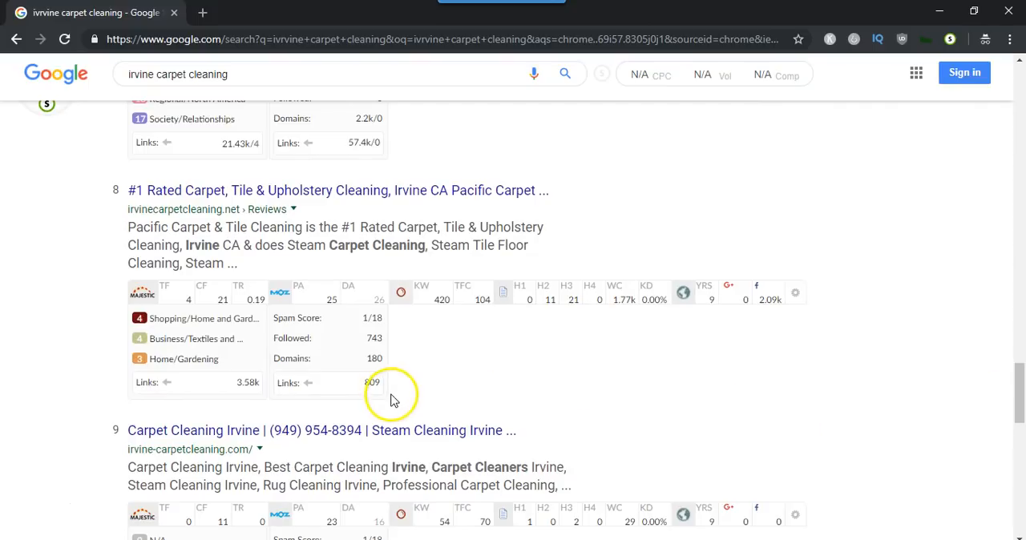
mouse_move(731, 359)
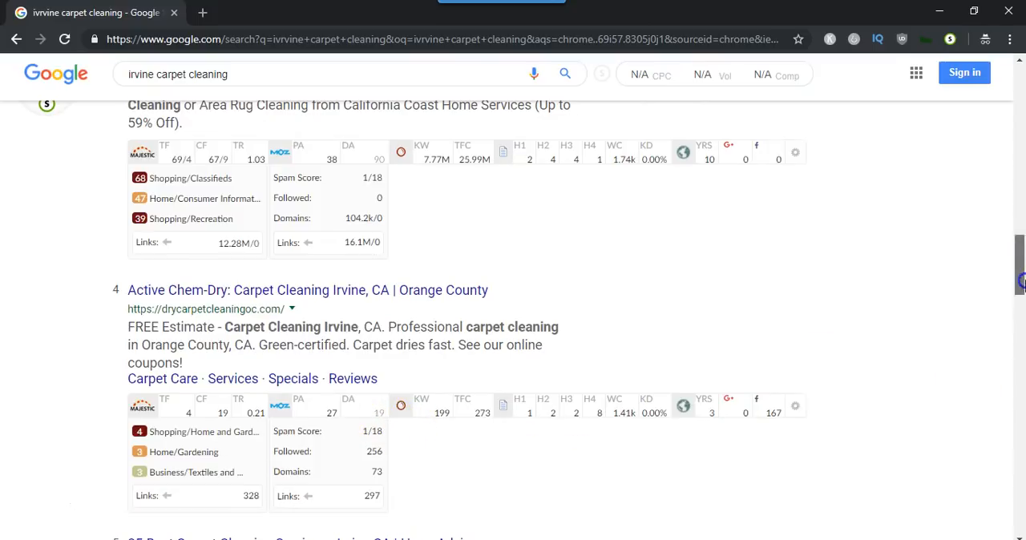
scroll("down", 3)
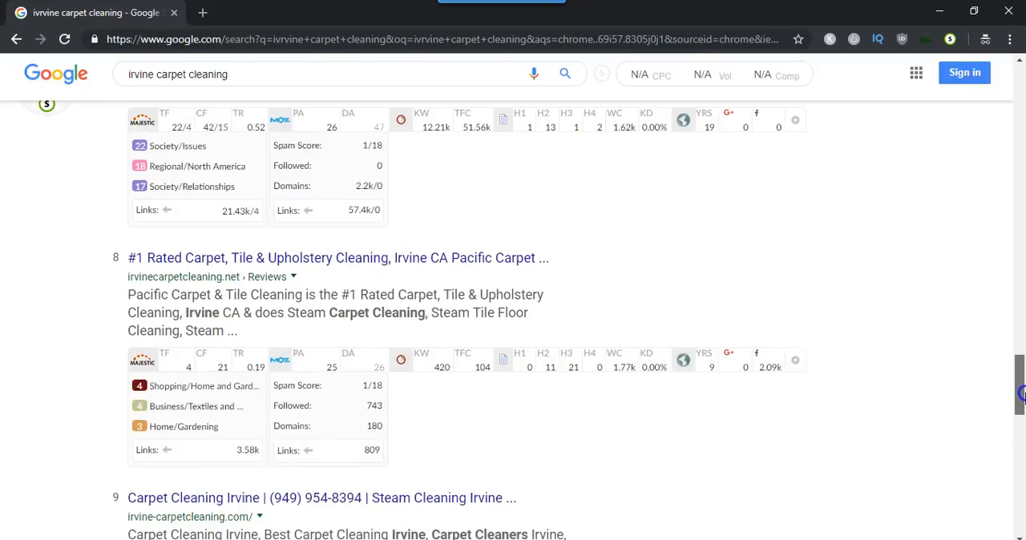
mouse_move(382, 377)
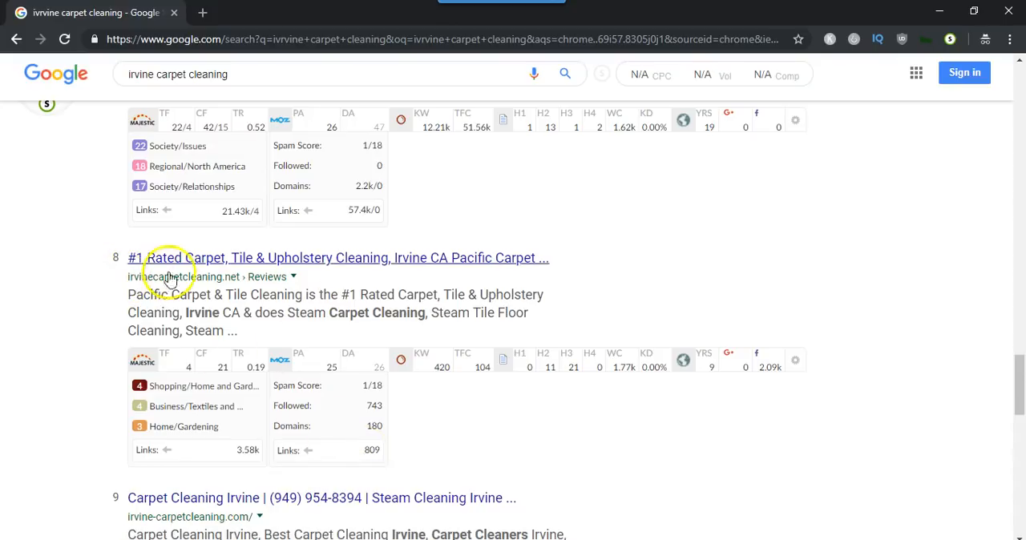
mouse_move(529, 378)
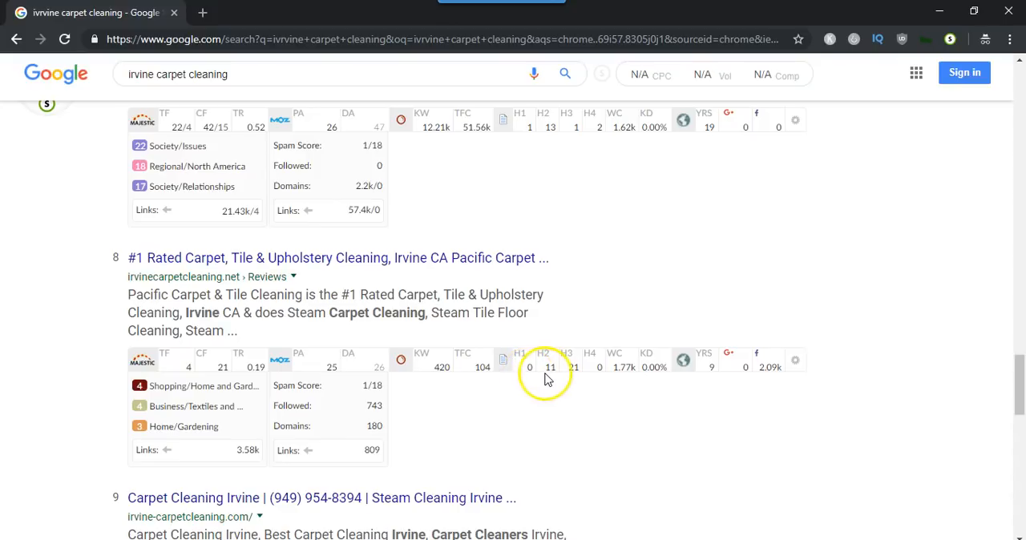
mouse_move(574, 377)
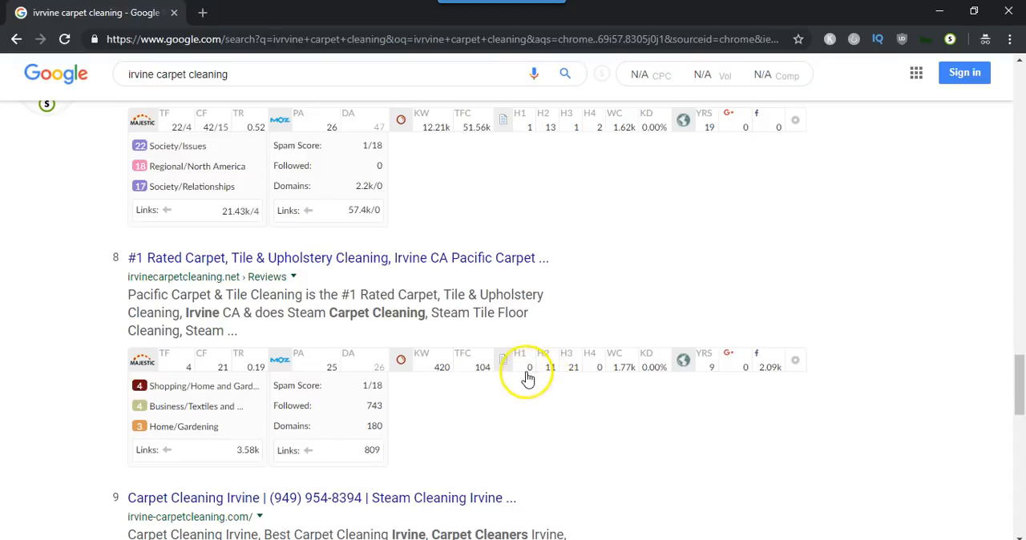
mouse_move(529, 367)
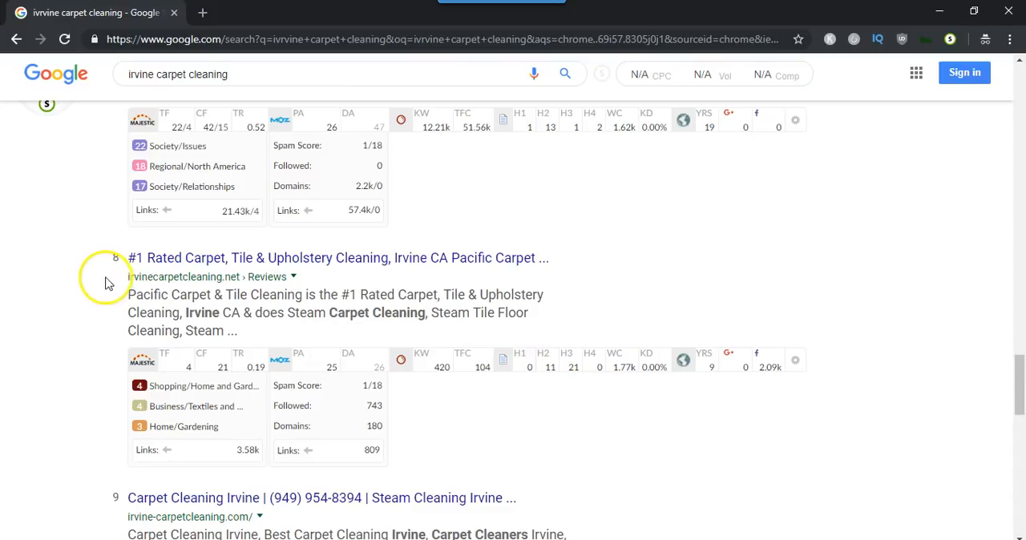
mouse_move(612, 389)
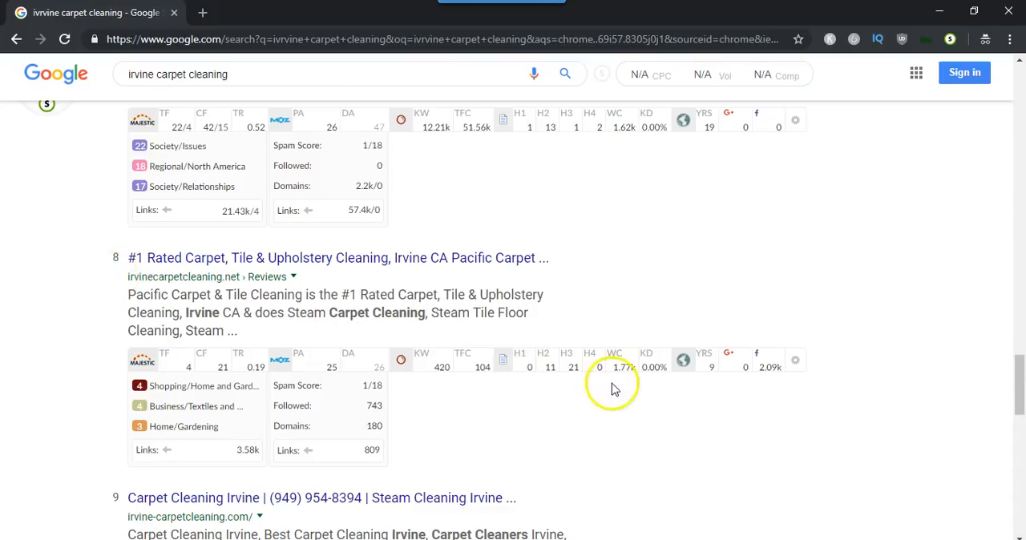
mouse_move(617, 382)
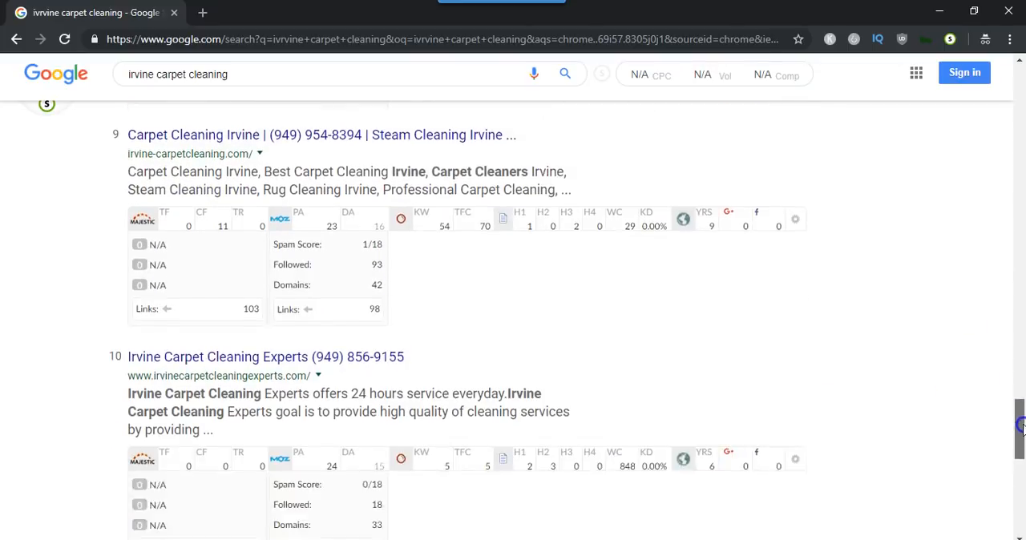
scroll("down", 3)
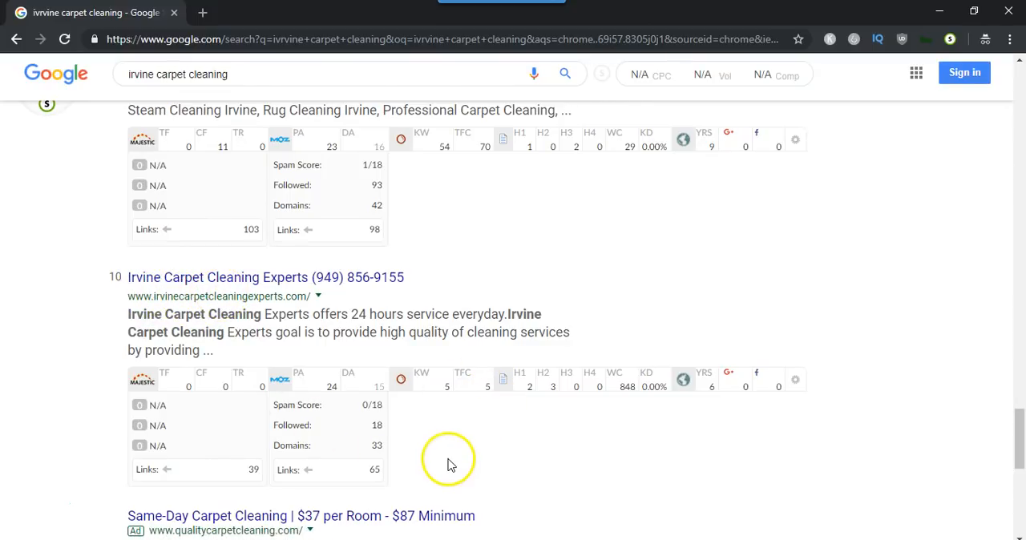
mouse_move(529, 388)
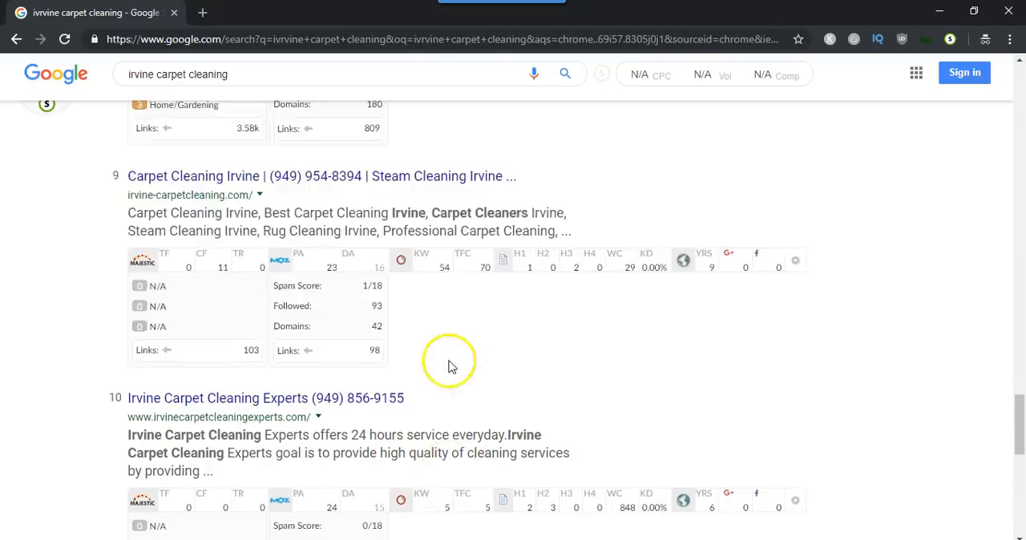
scroll("up", 3)
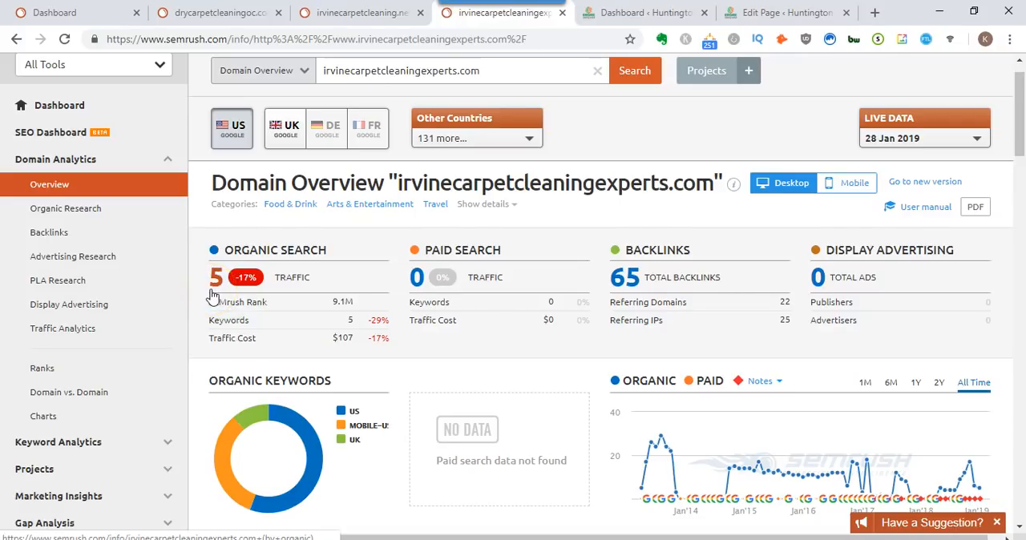
mouse_move(212, 298)
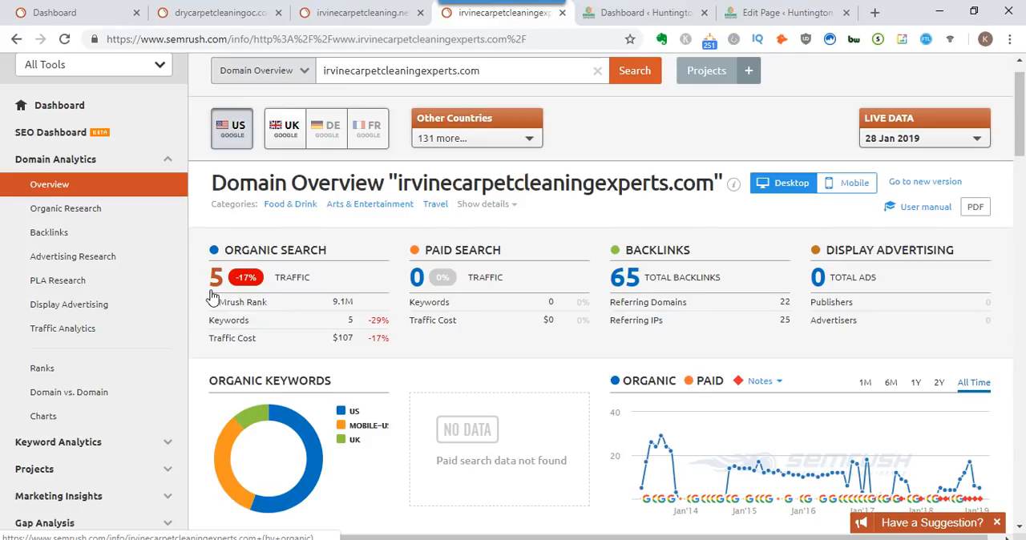
View the irvinecarpetcleaning.net SEMrush overview (104 traffic, 1.1K backlinks), then return to the Google results
left_click(222, 297)
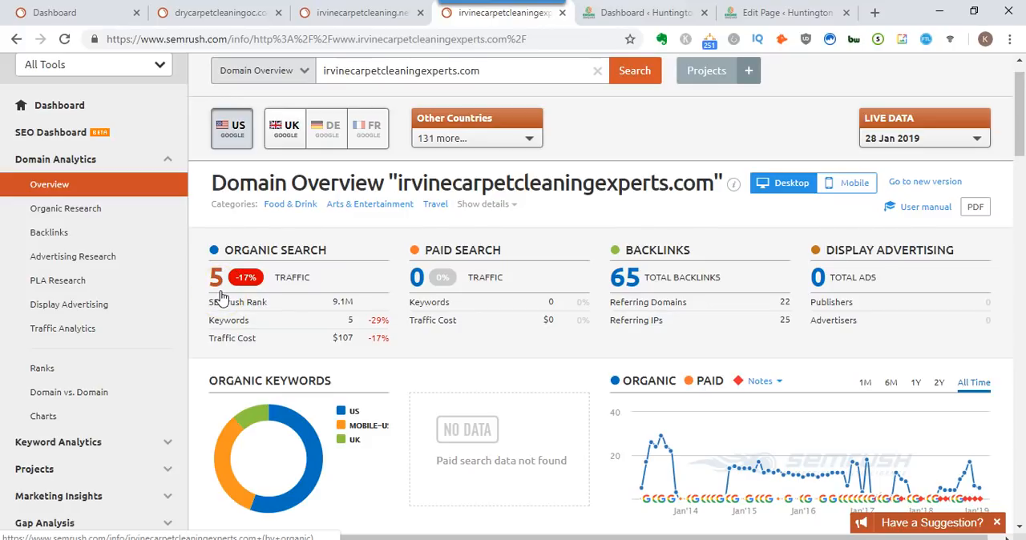
left_click(360, 13)
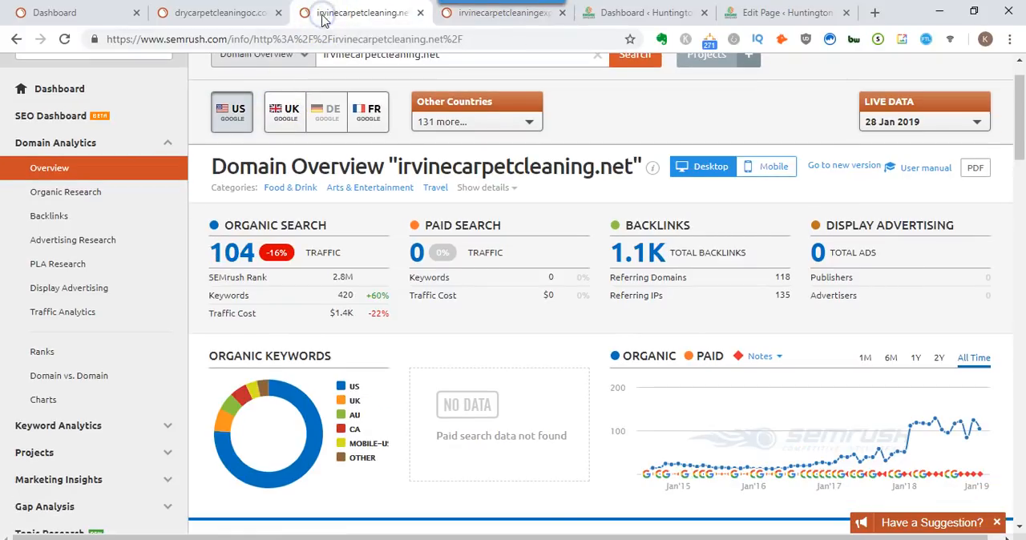
left_click(216, 13)
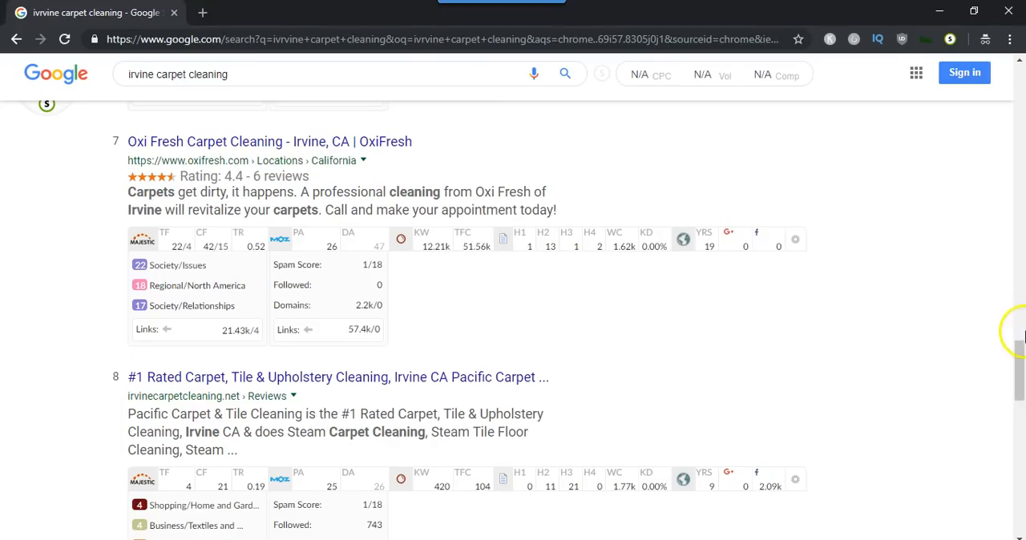
Scroll through the Google results comparing each listing's H1–H4 heading counts
scroll("down", 3)
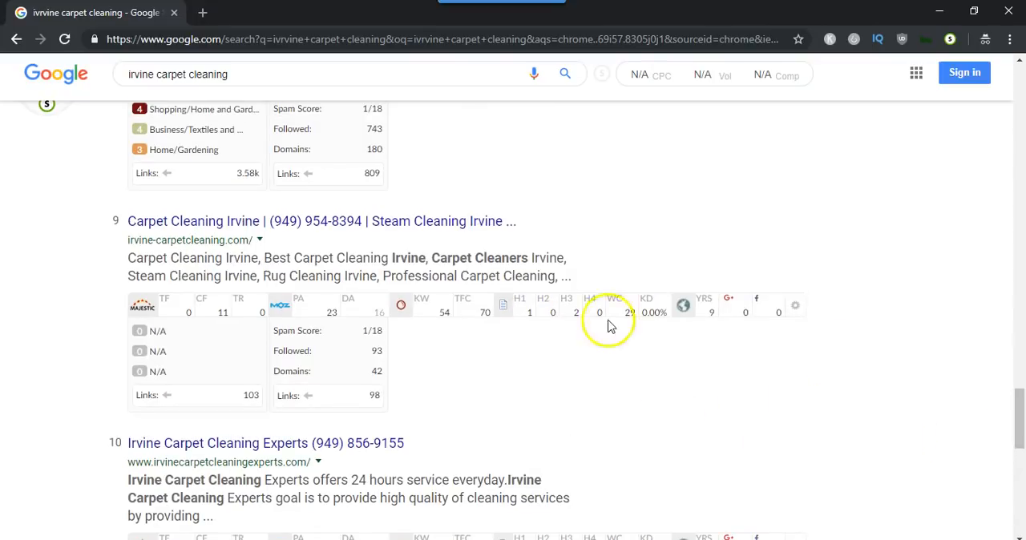
scroll("down", 3)
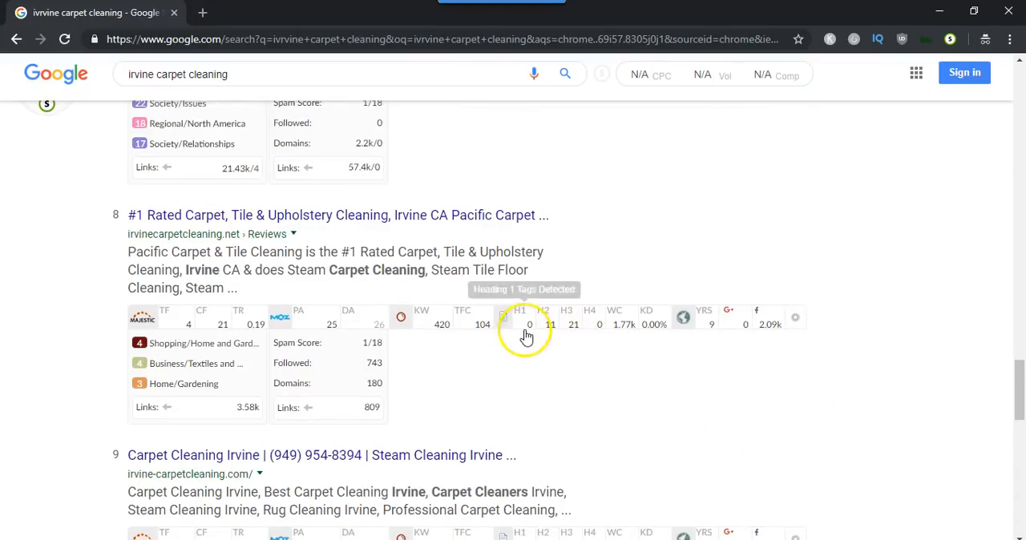
scroll("down", 3)
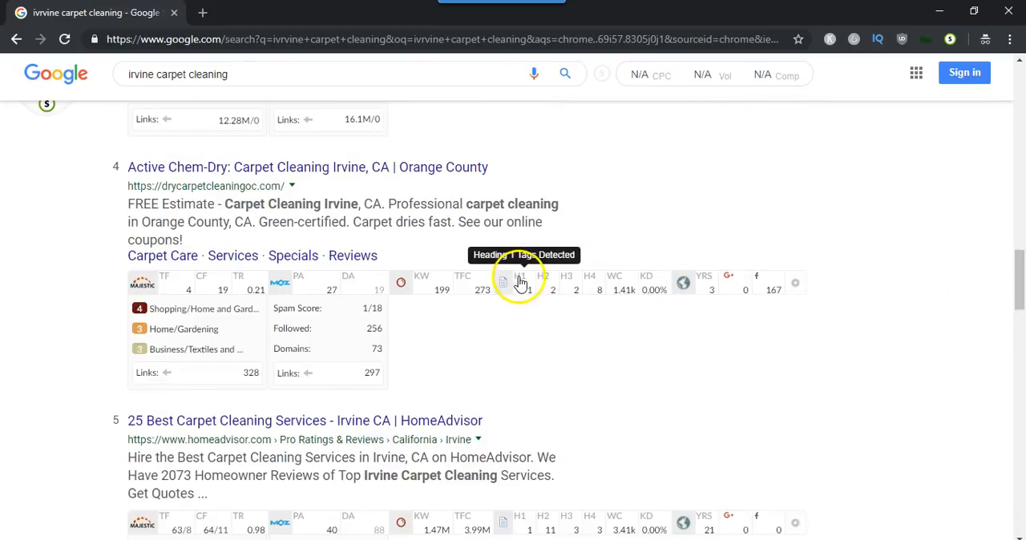
mouse_move(901, 362)
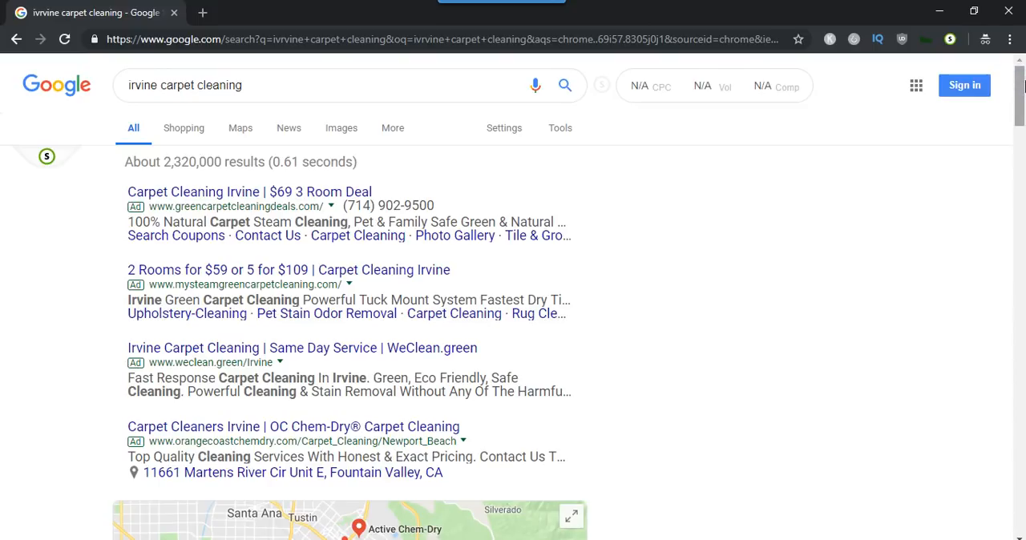
scroll("down", 3)
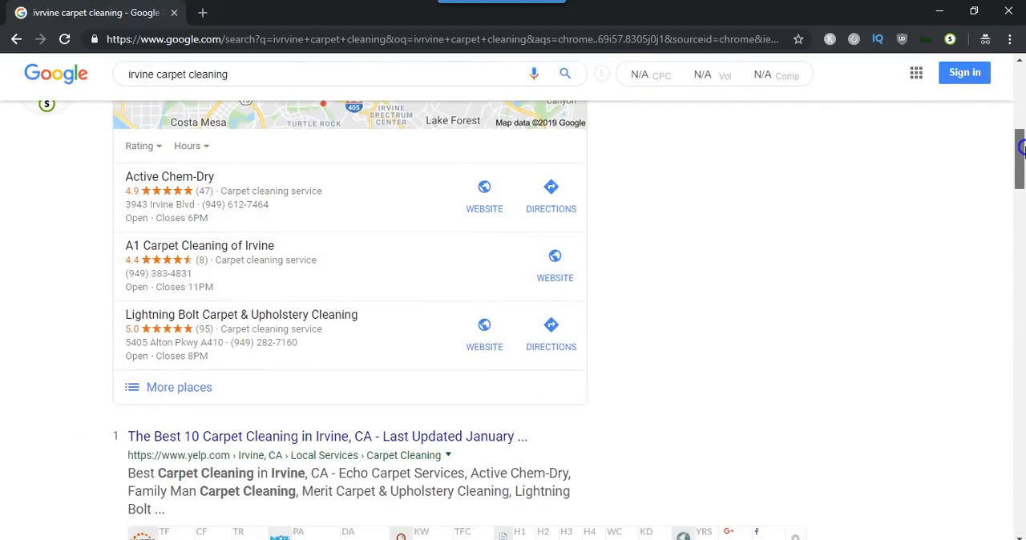
scroll("down", 3)
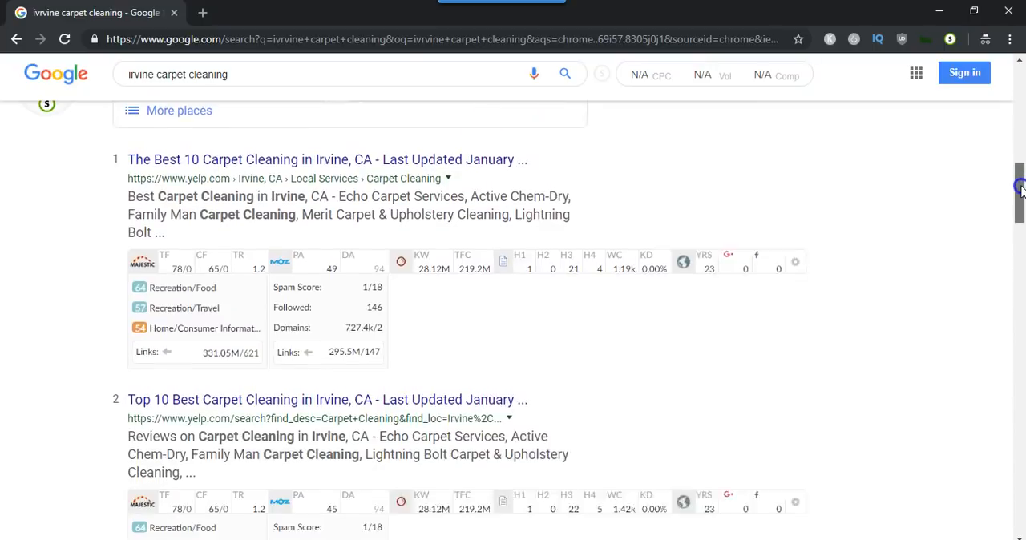
scroll("down", 3)
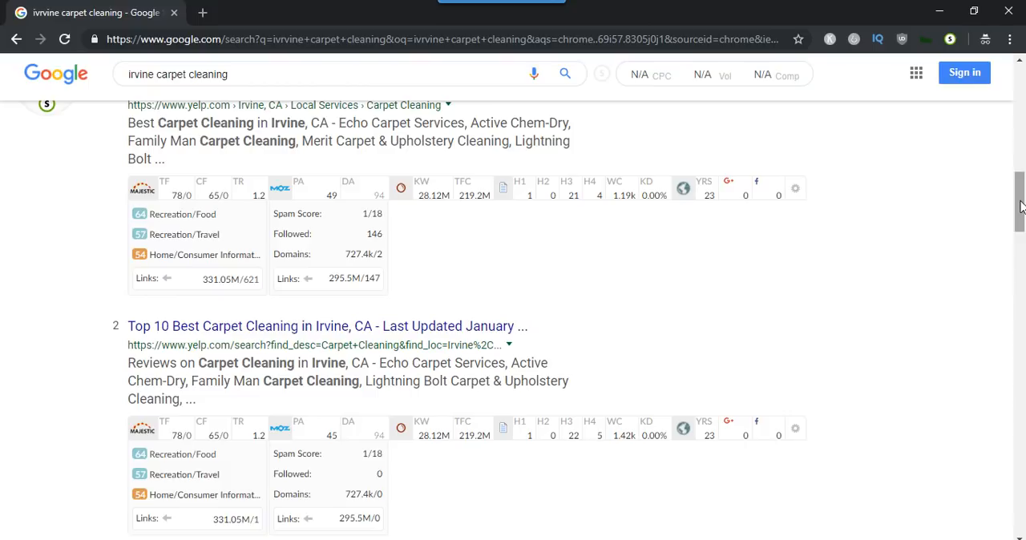
Continue down the remaining results, then switch to the WordPress Test page editor
scroll("down", 3)
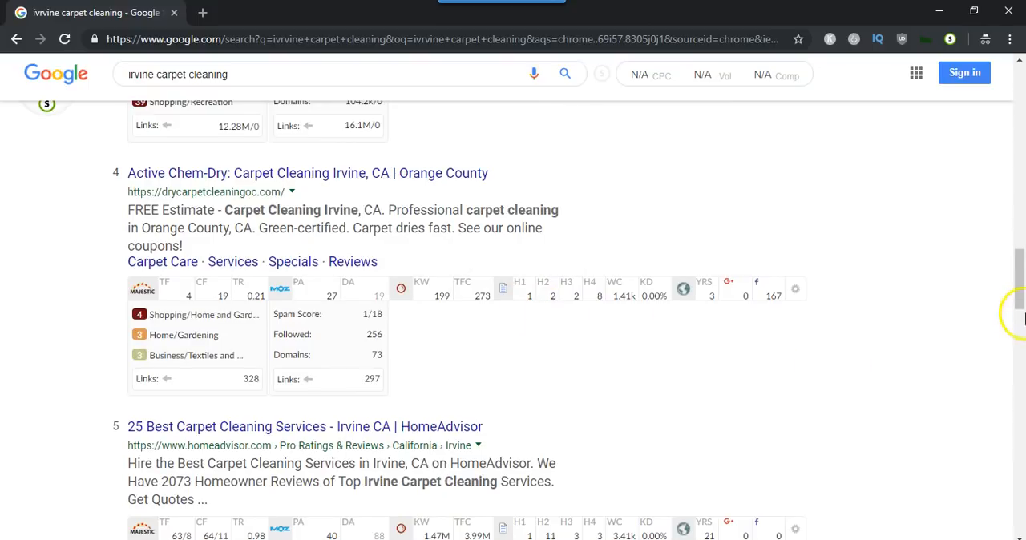
scroll("down", 3)
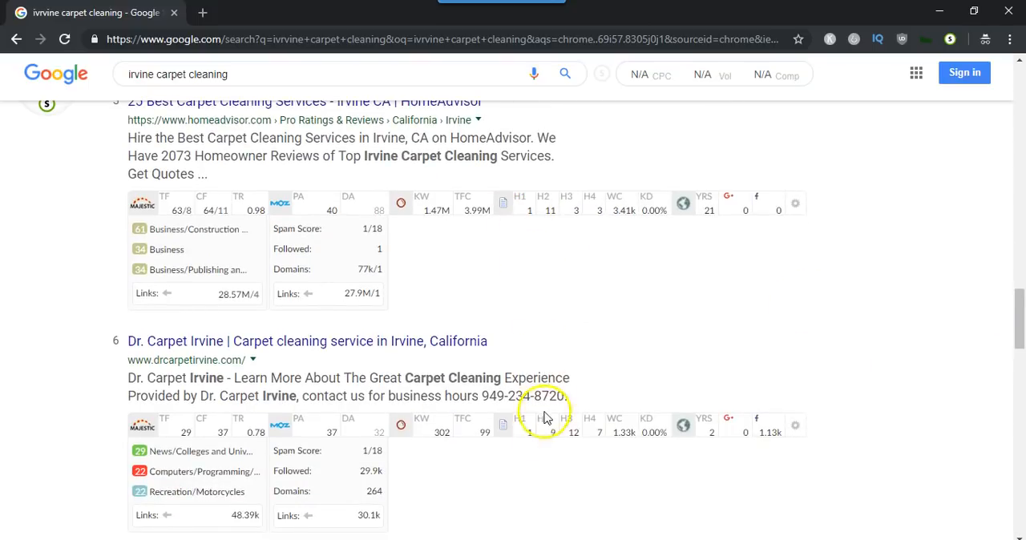
scroll("down", 3)
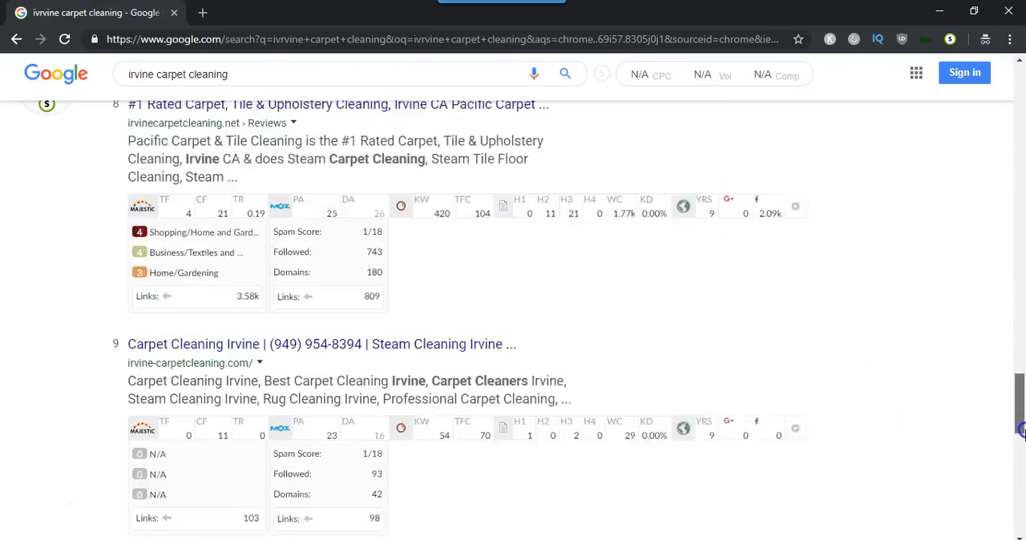
scroll("down", 3)
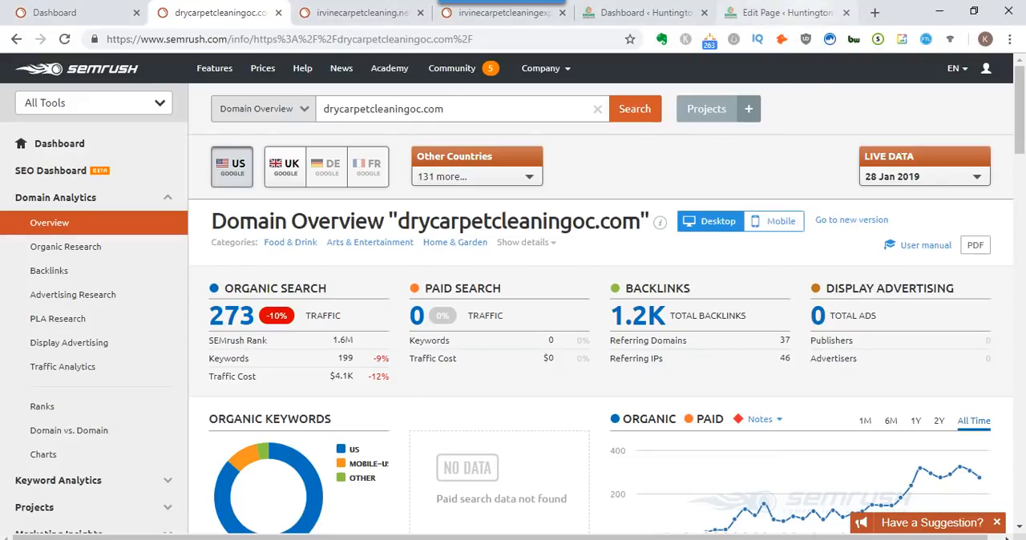
left_click(785, 13)
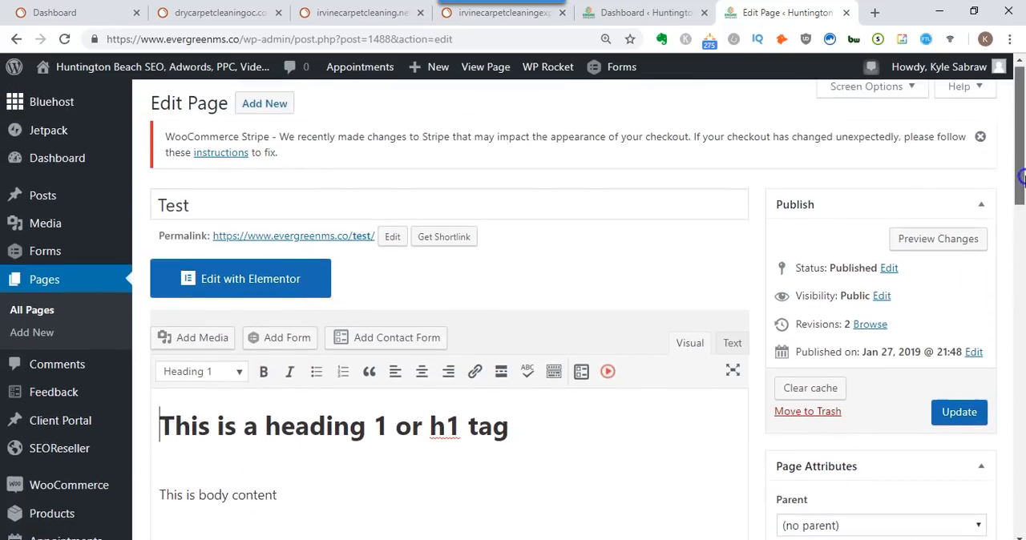
Format the Test page's first line, the heading 1 sentence, as Heading 1
scroll("down", 3)
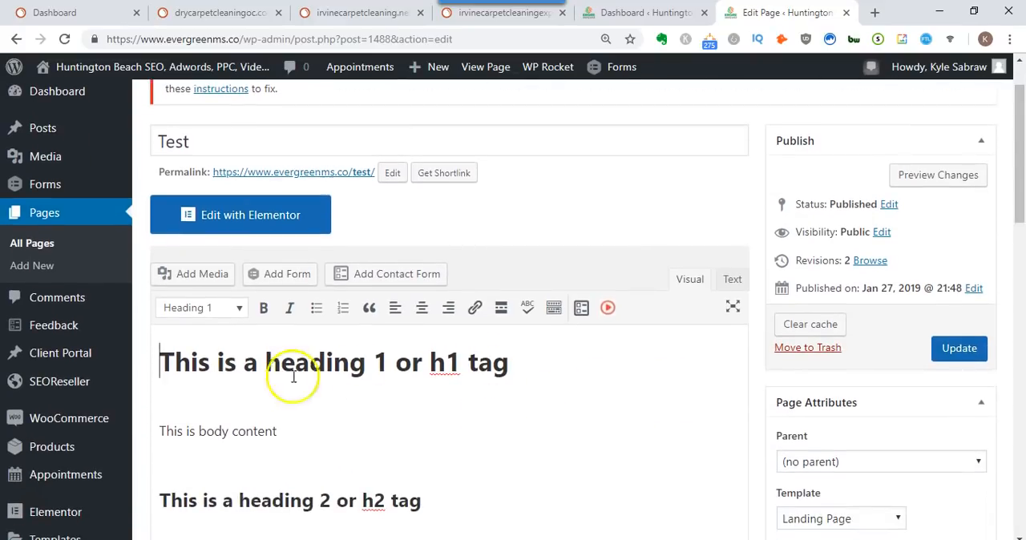
triple_click(333, 362)
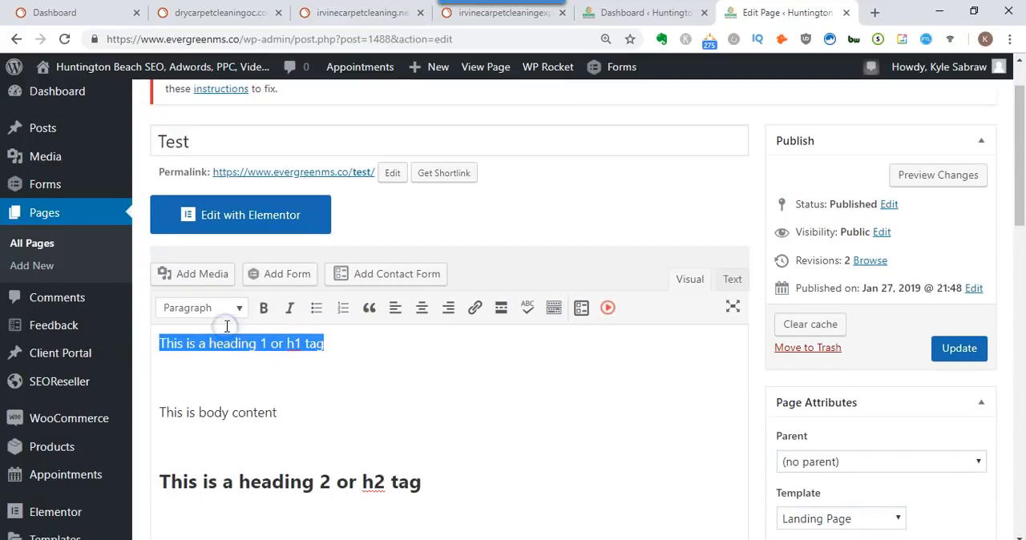
left_click(201, 307)
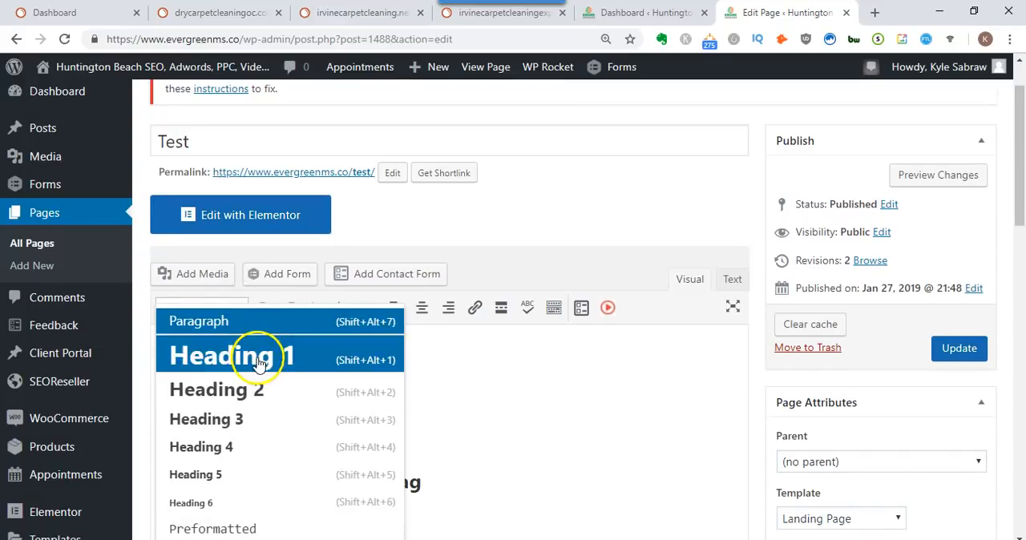
left_click(227, 356)
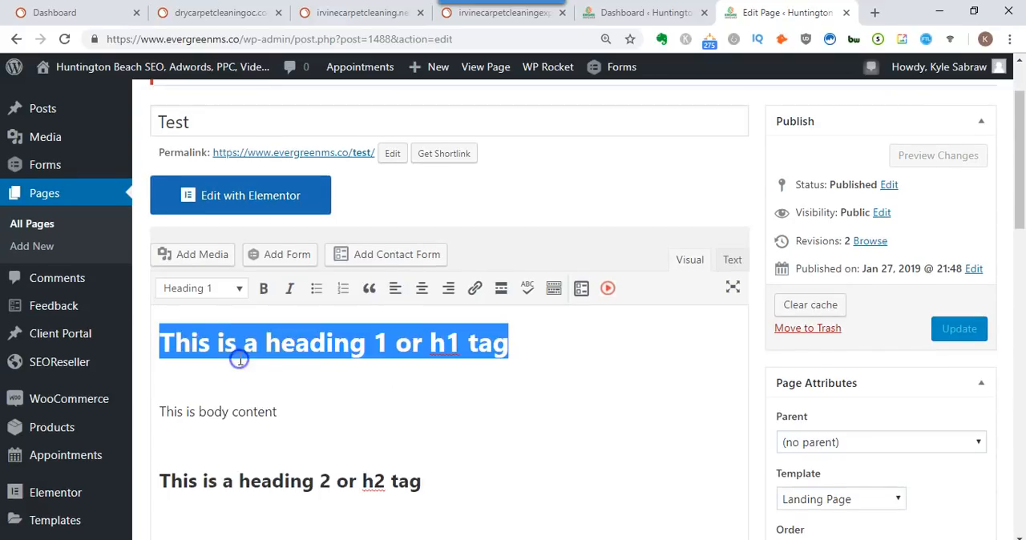
mouse_move(373, 386)
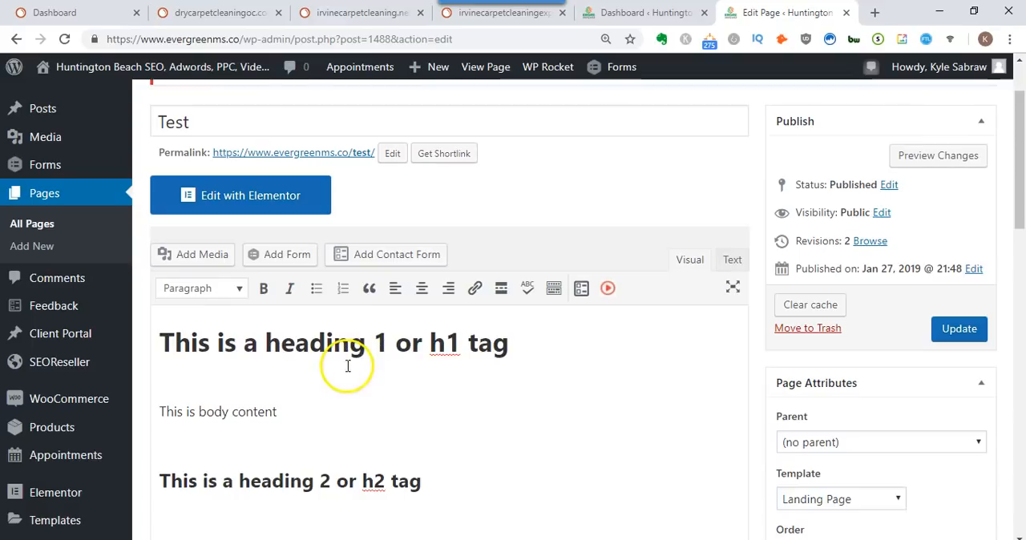
scroll("down", 3)
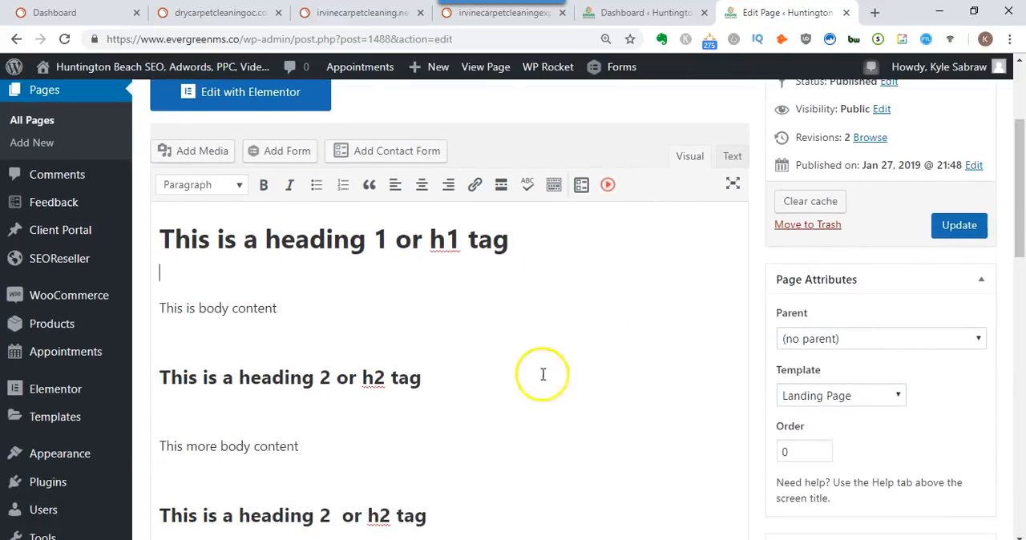
mouse_move(518, 372)
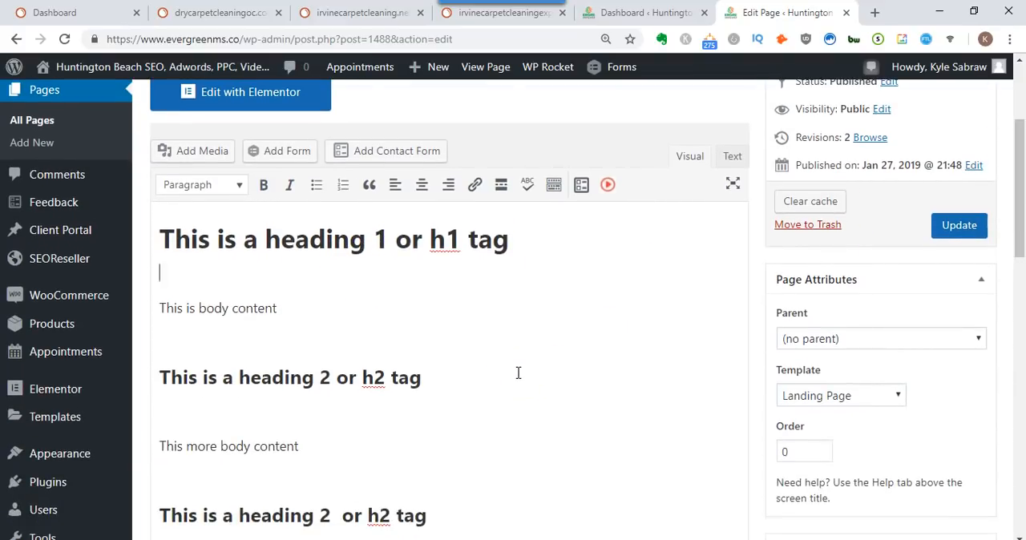
mouse_move(458, 368)
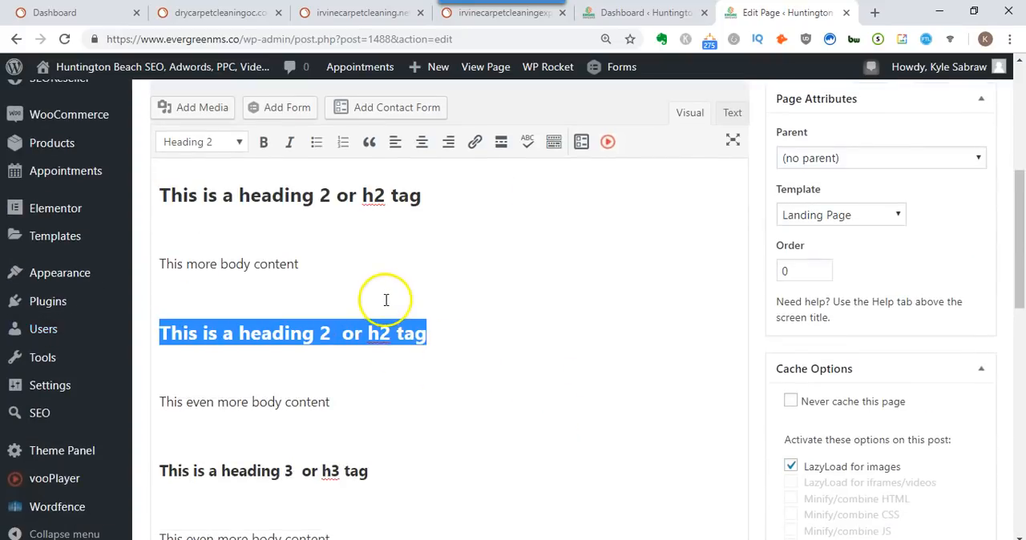
Scroll down and set the 'heading 3 or h3 tag' line's format to Heading 3
scroll("down", 3)
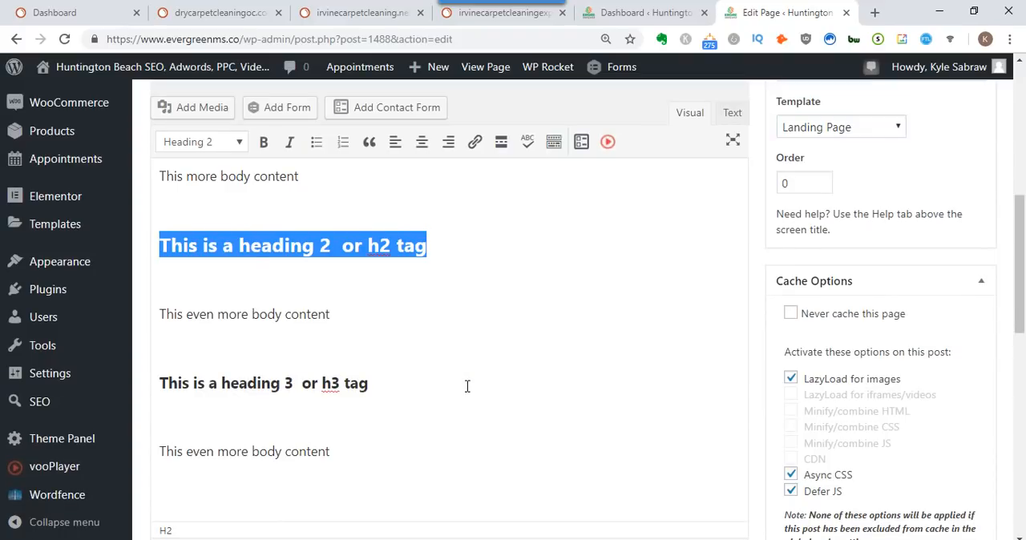
mouse_move(404, 430)
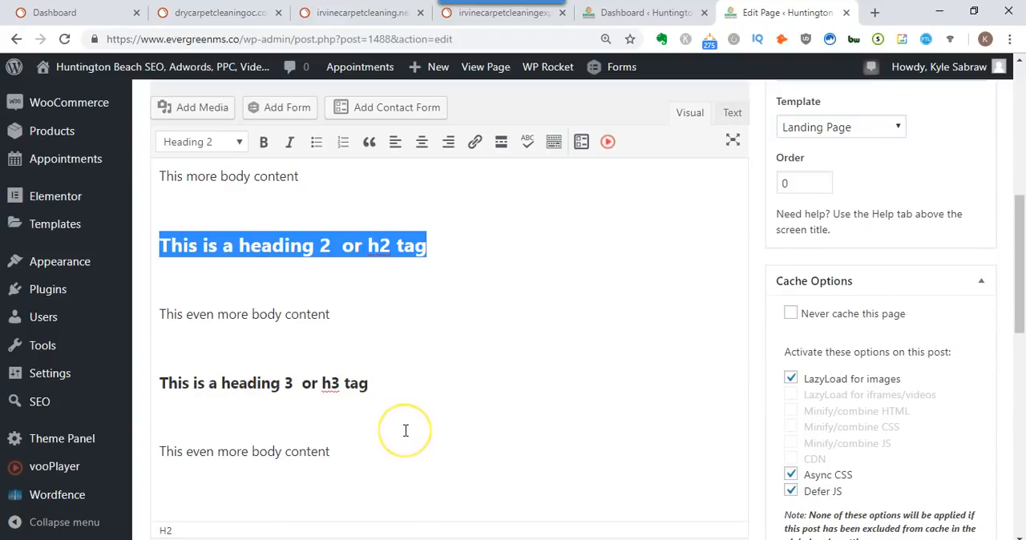
mouse_move(393, 432)
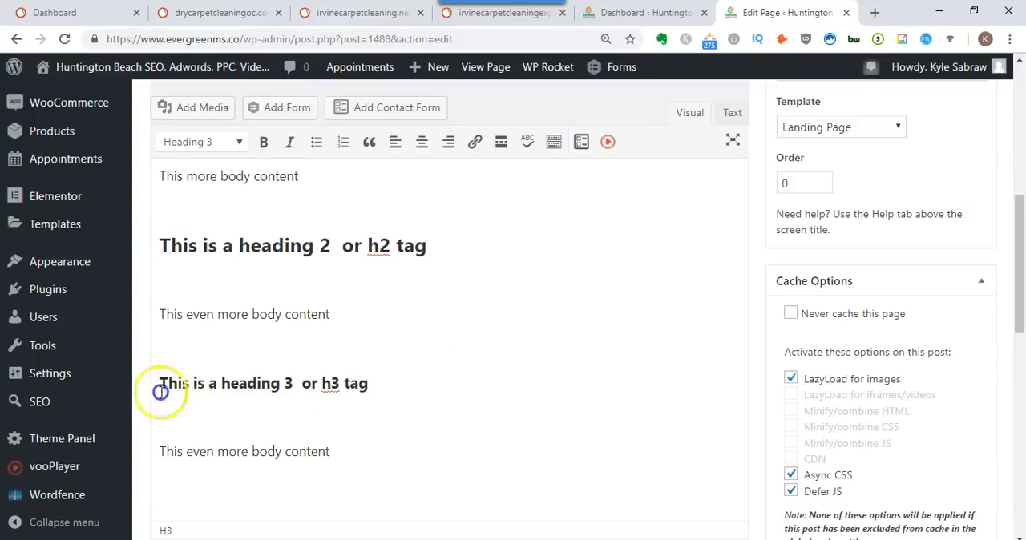
left_click(201, 141)
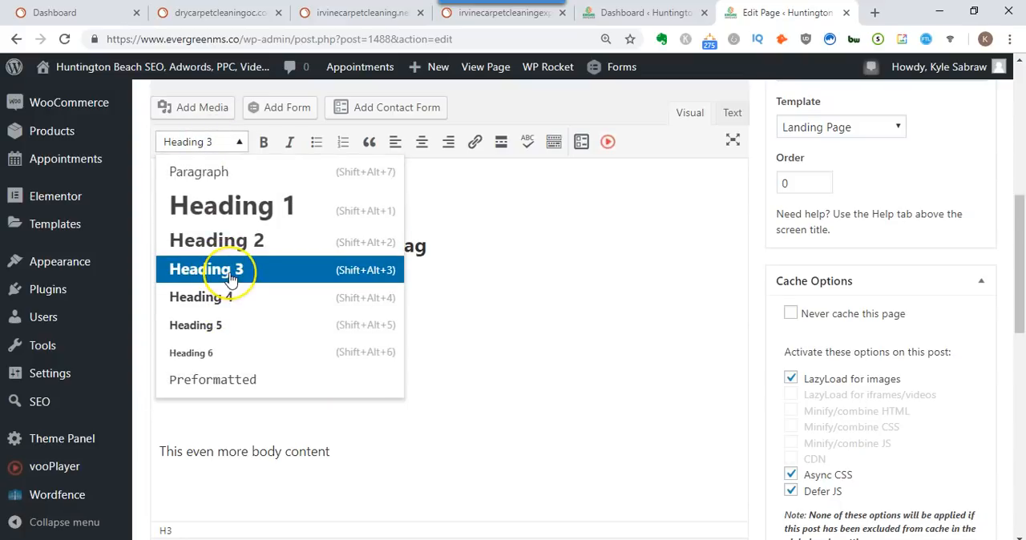
mouse_move(233, 289)
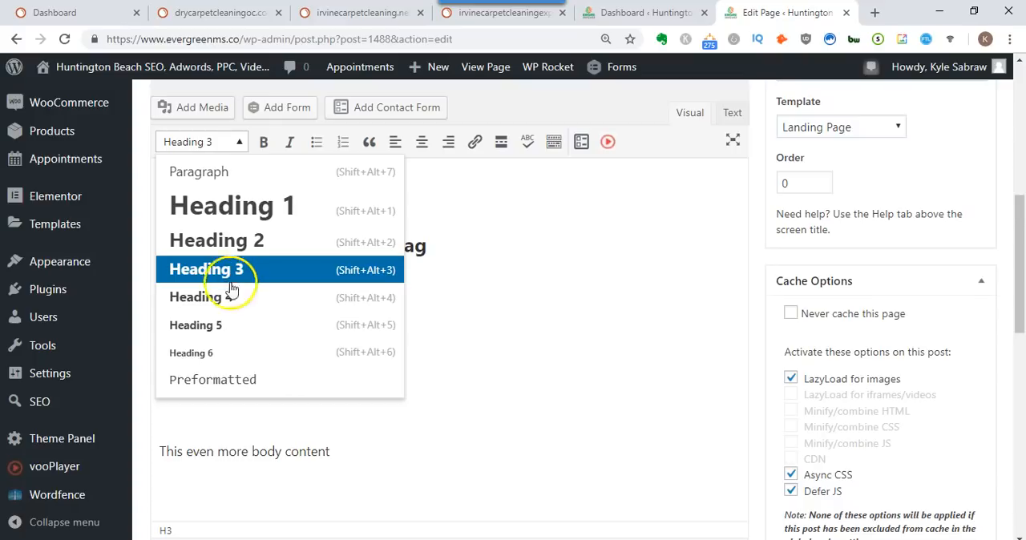
mouse_move(232, 353)
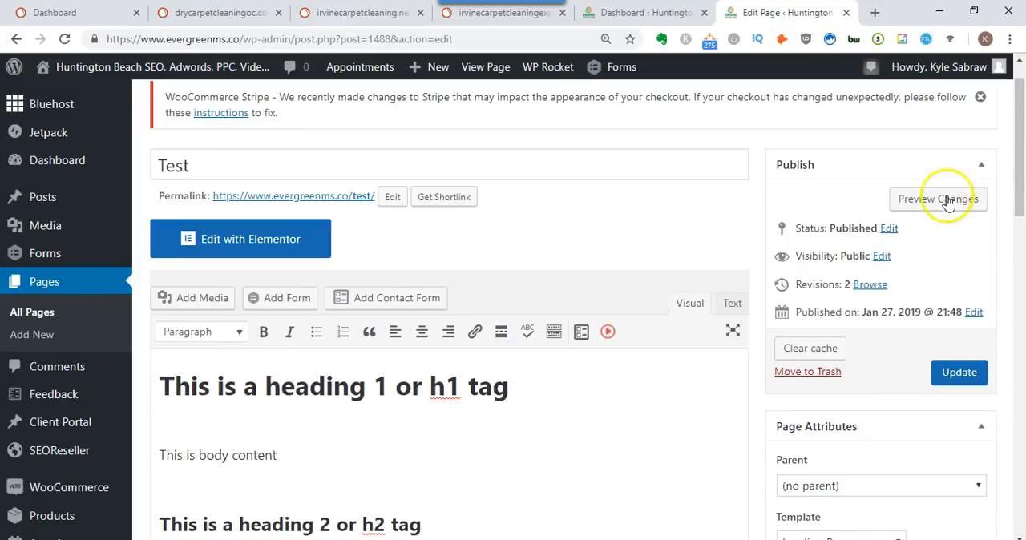
Preview the Test page's rendered H1, H2 and H3 headings, selecting the heading 3 line, then return to SEMrush
left_click(936, 199)
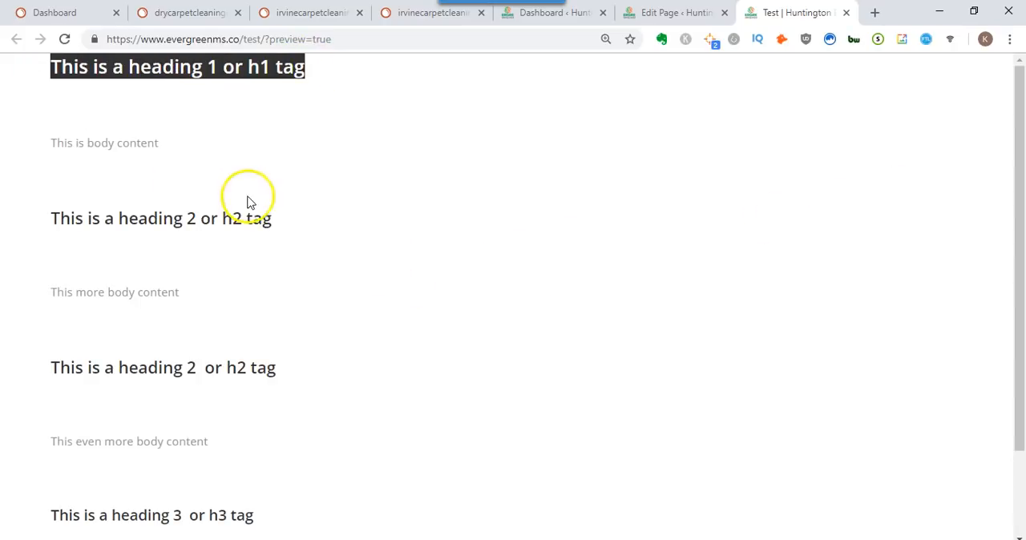
scroll("down", 3)
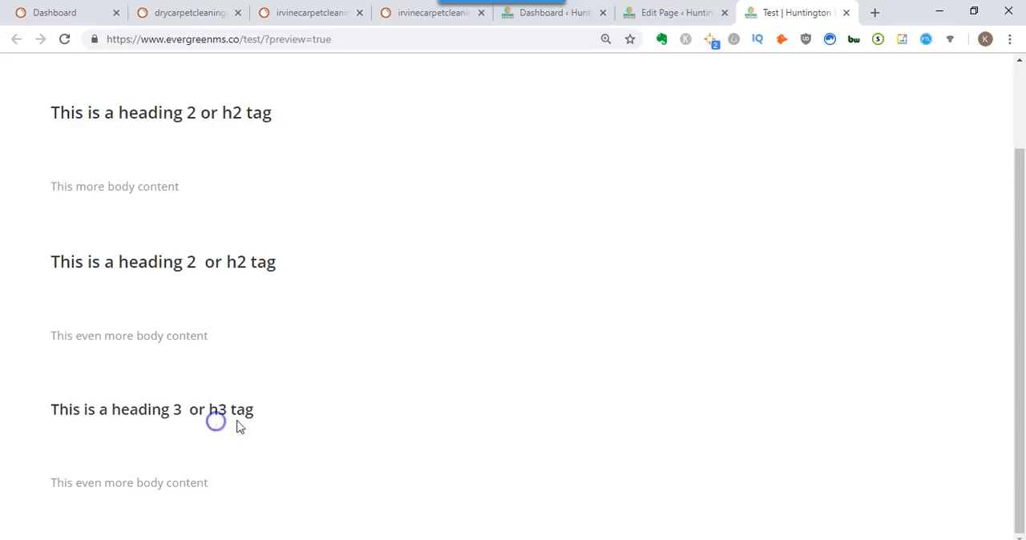
double_click(199, 482)
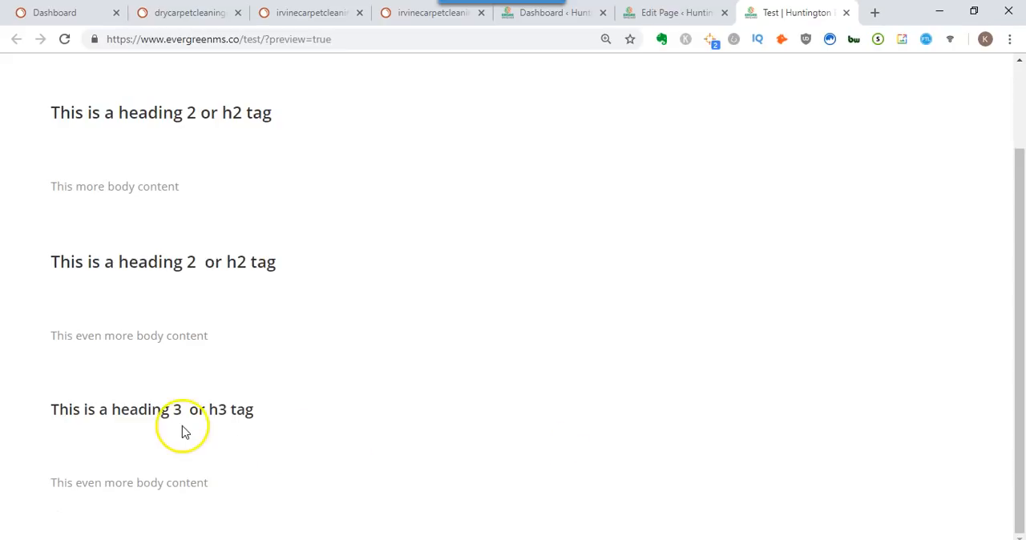
triple_click(152, 410)
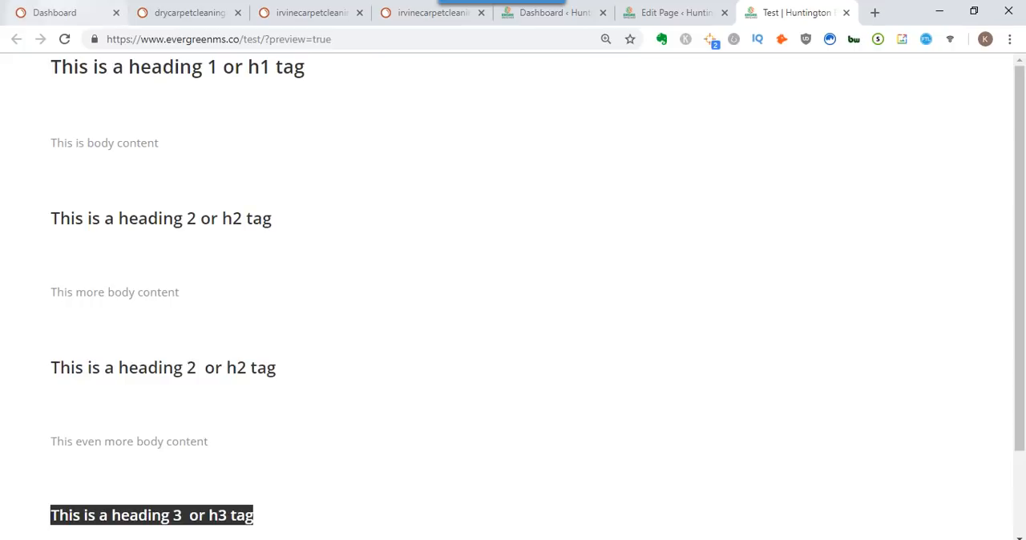
left_click(189, 13)
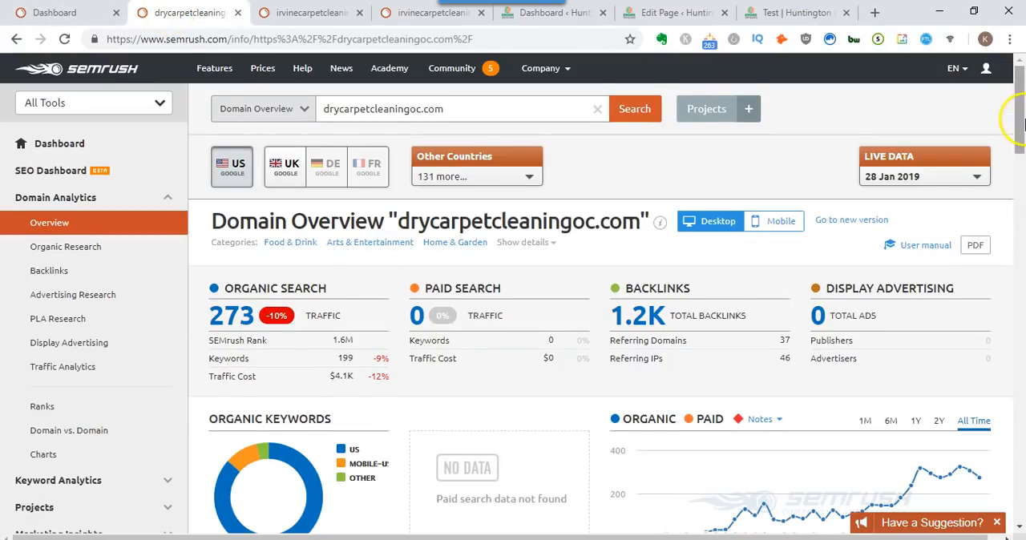
Review drycarpetcleaningoc.com's 193 top organic keywords led by 'carpet cleaning irvine', then return to the Test page preview
scroll("down", 3)
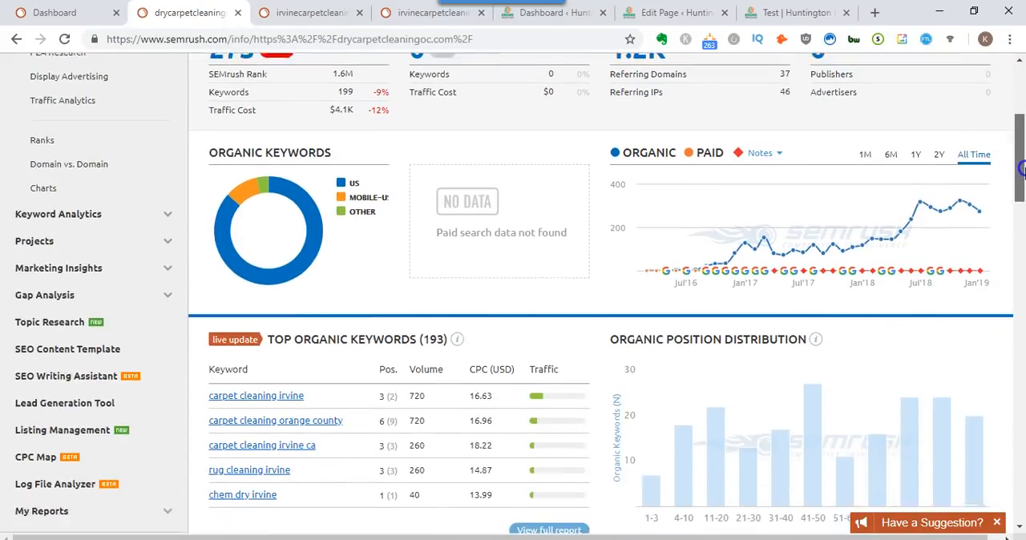
scroll("up", 3)
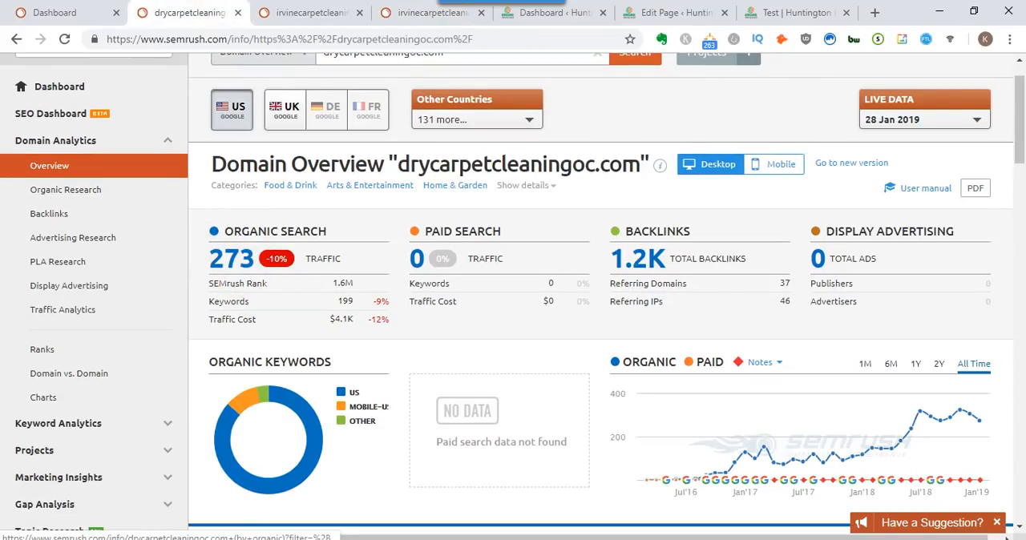
left_click(793, 13)
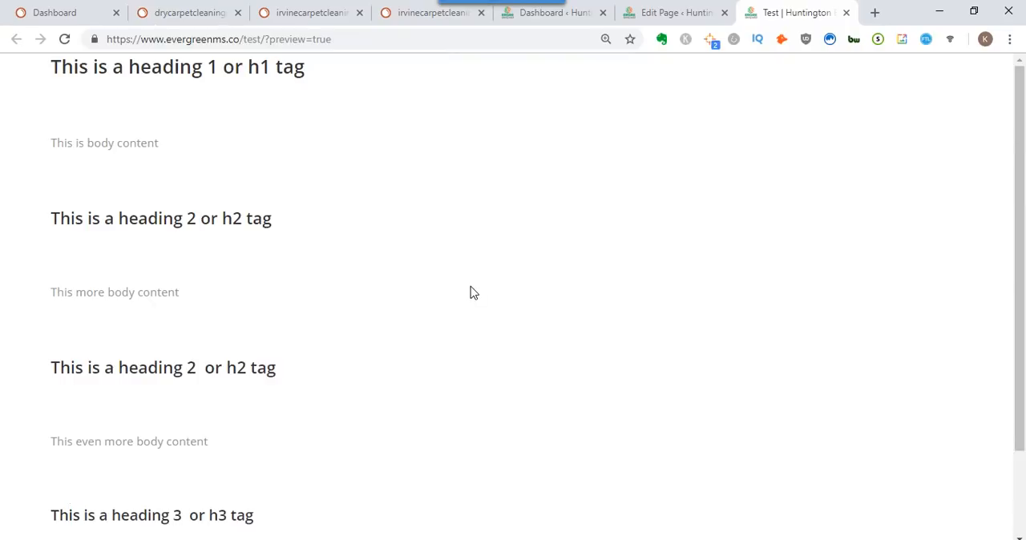
mouse_move(282, 106)
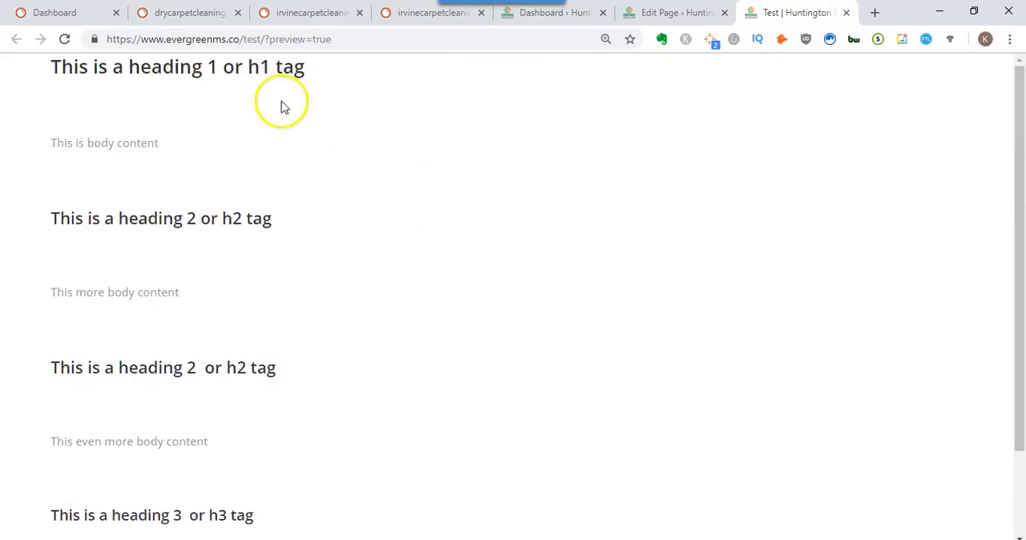
triple_click(177, 68)
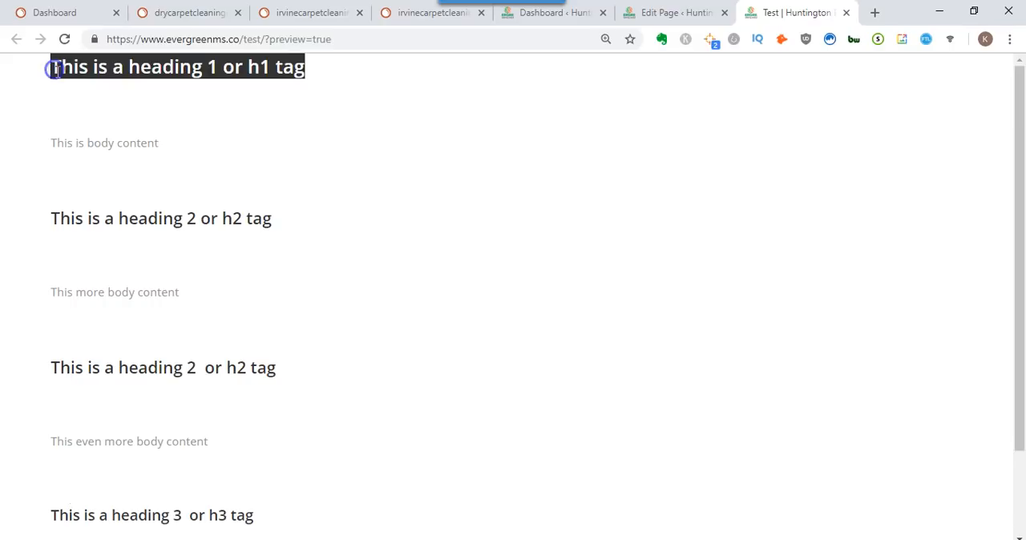